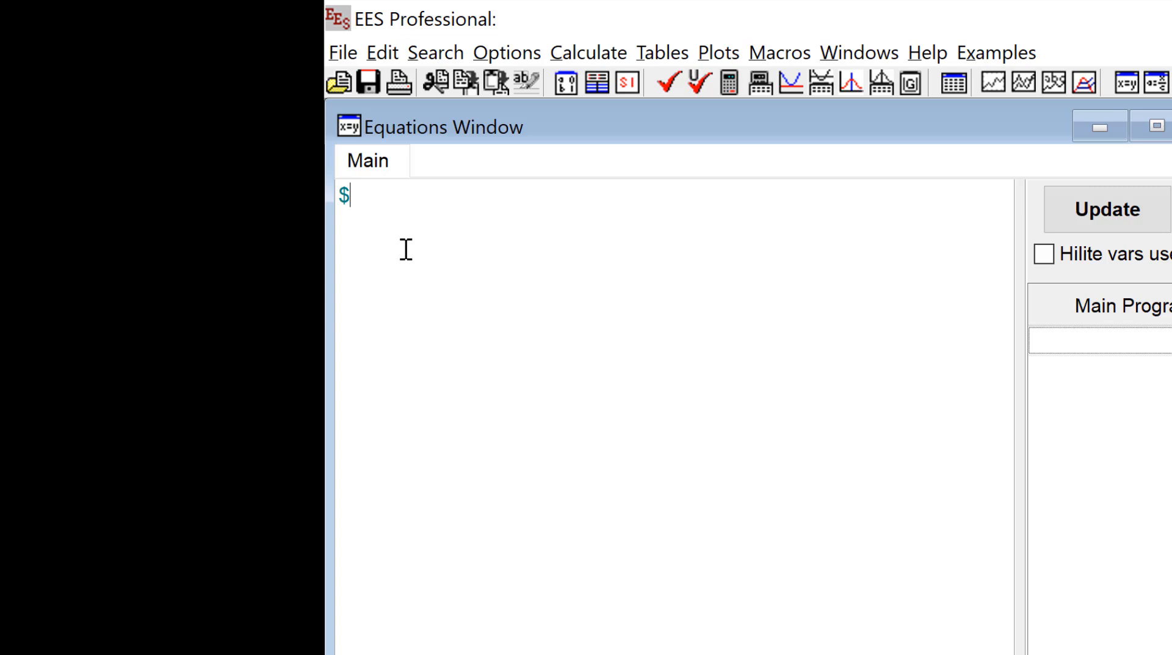
- Enter $UnitSystem Degree and the equation f = sin(x)*(2+(cos(x-10 [degree]))^2)
text(UnitSystem Degree)
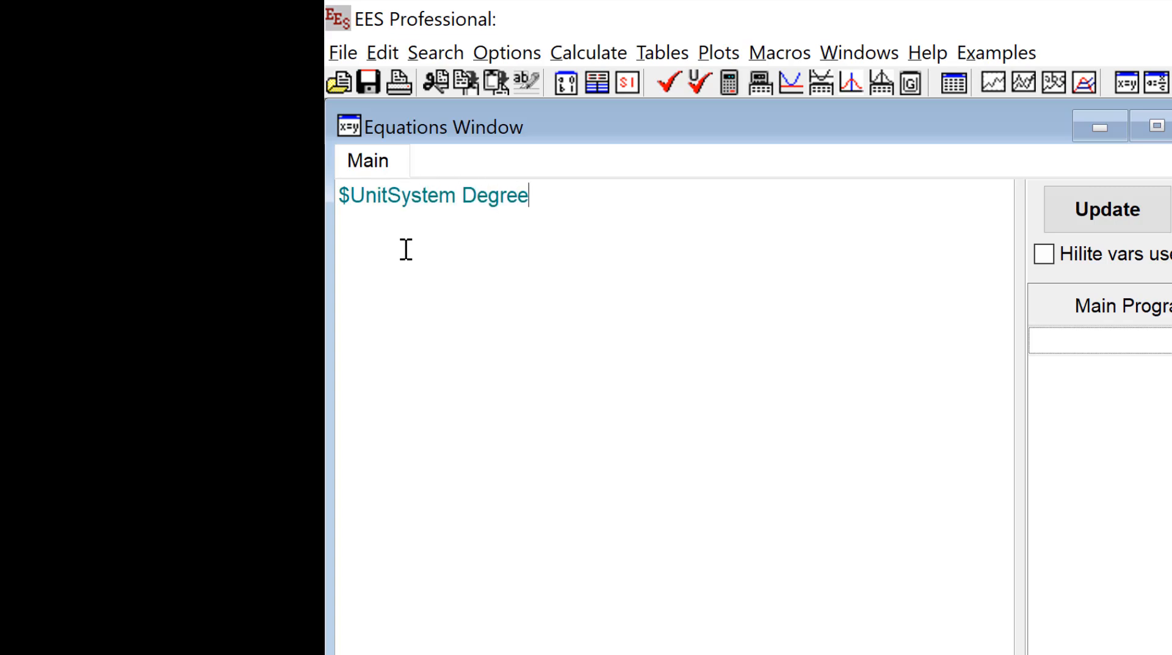
text(f = sin()
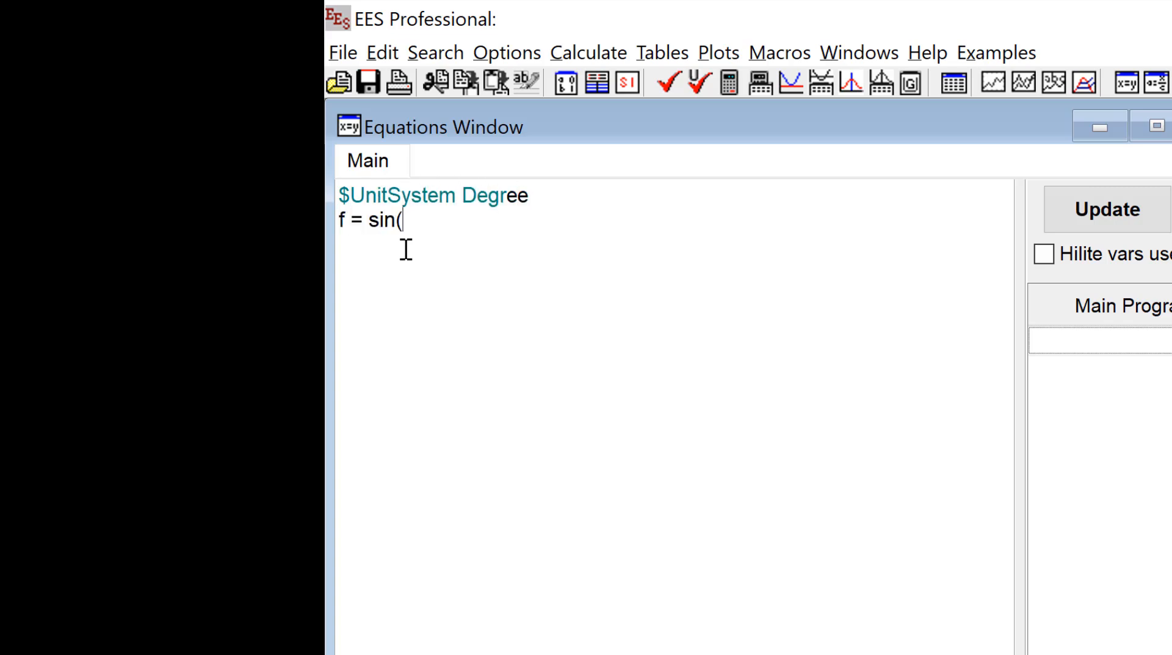
text(x)*(2+)
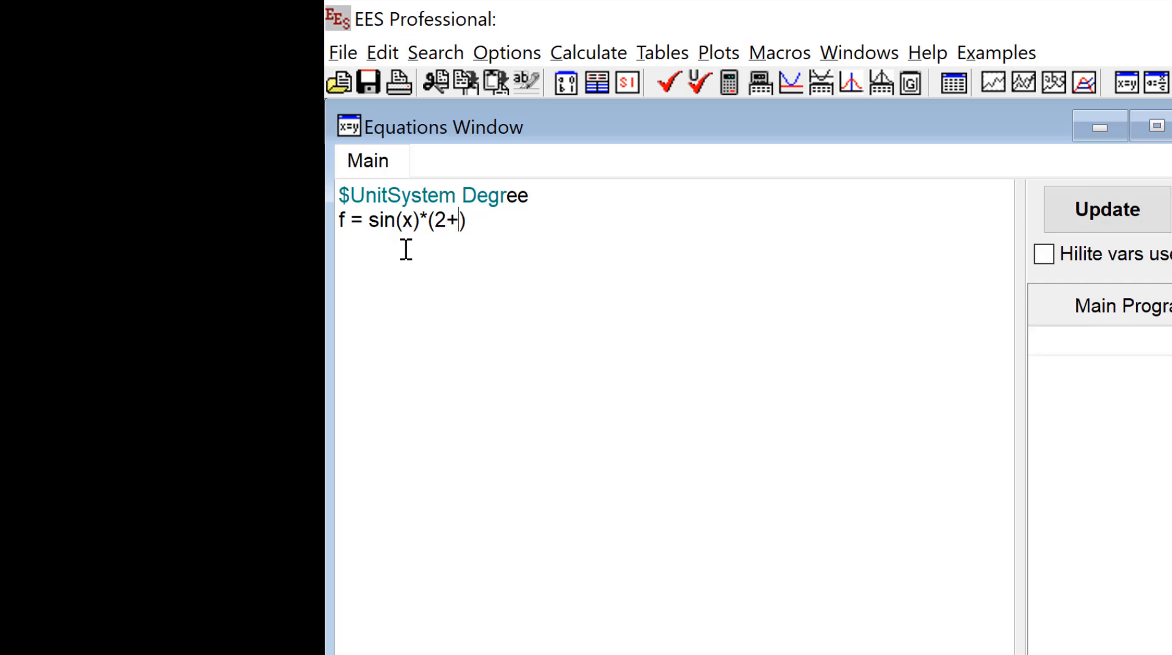
text((cos()))
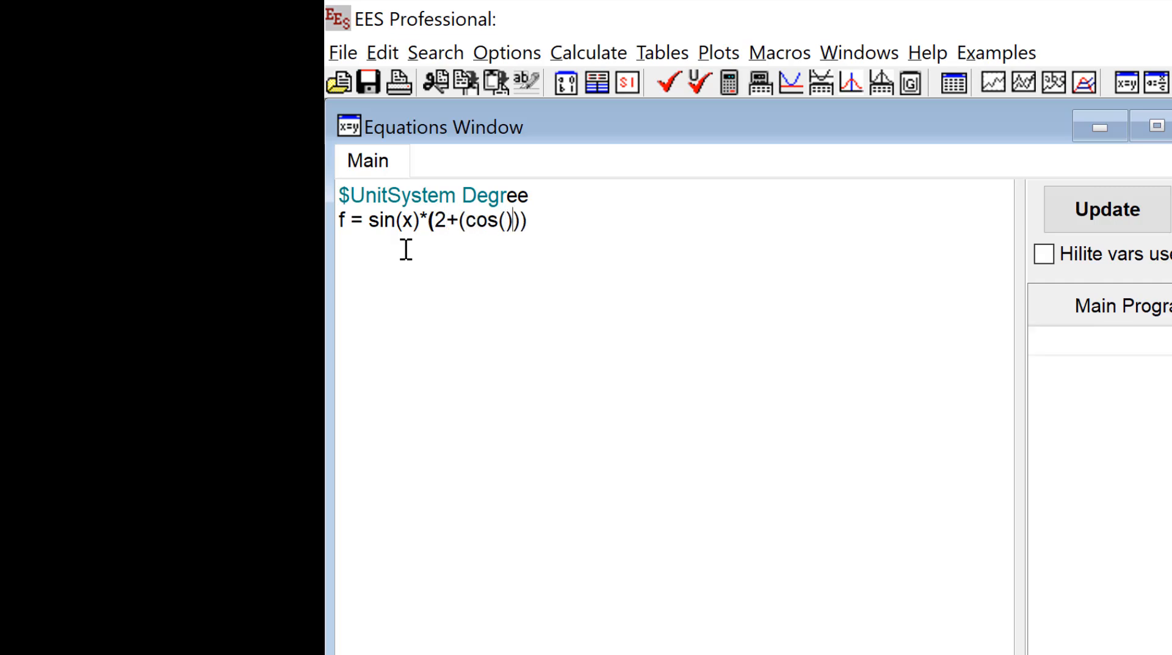
text(x-10 [de)
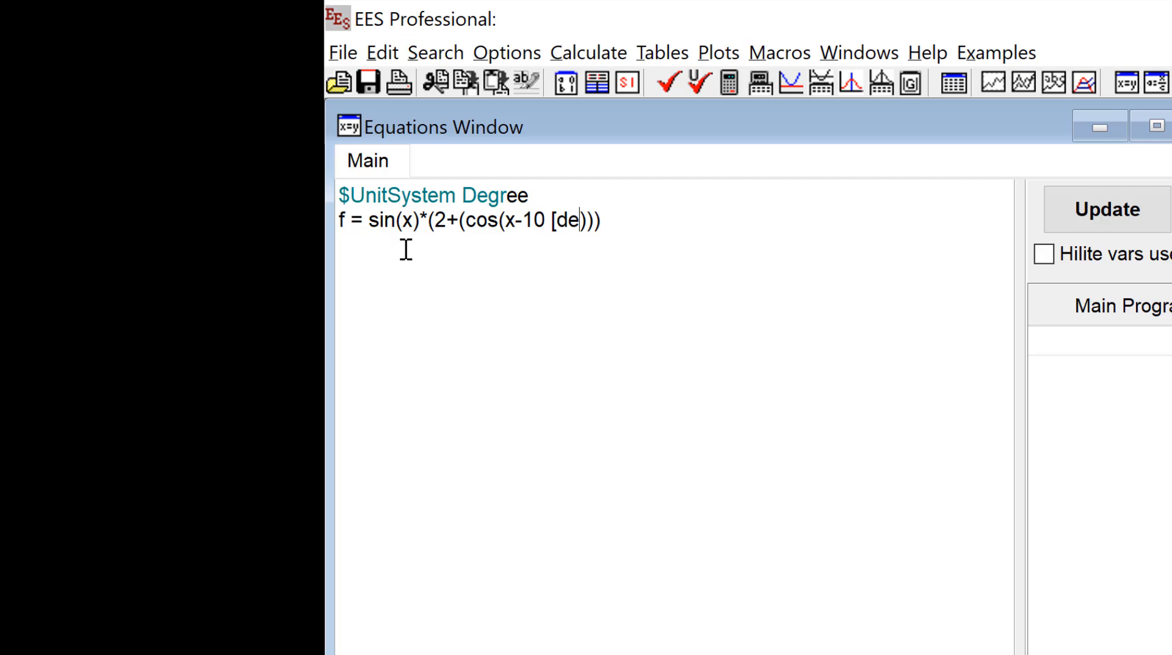
text(gree])
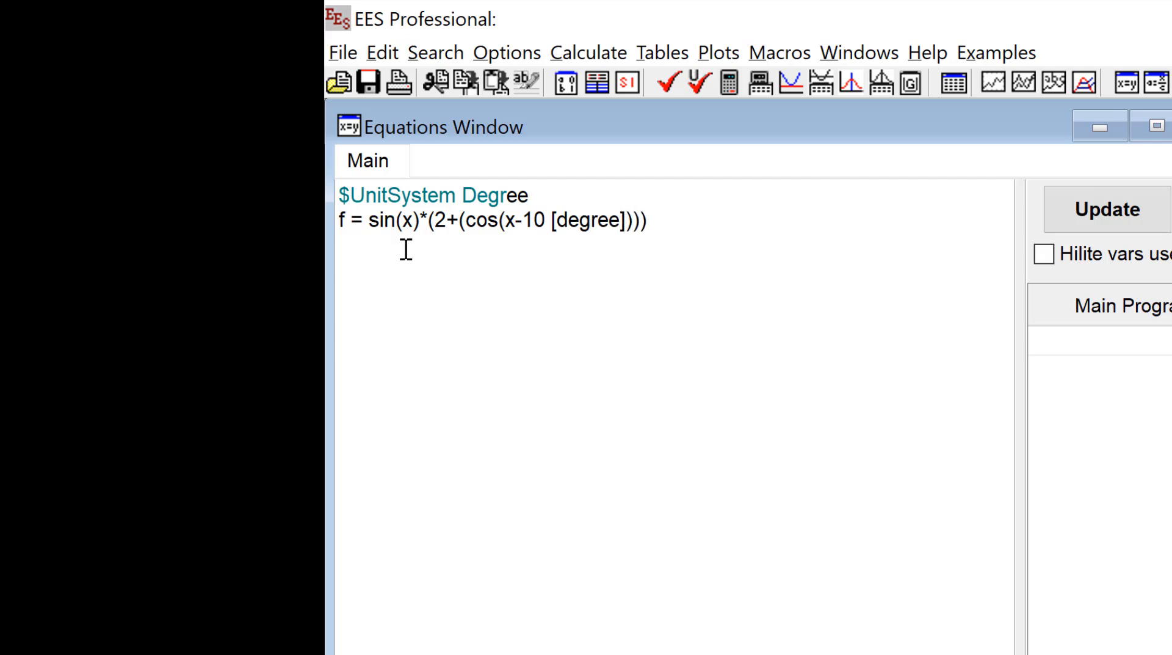
text(^2)
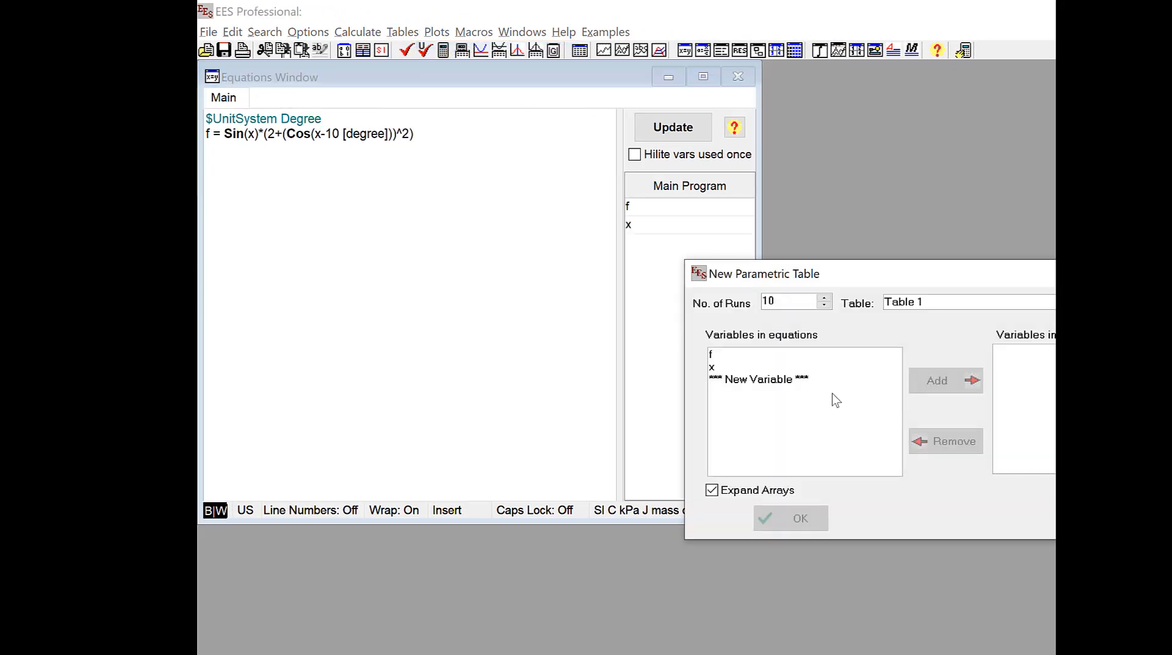
- Create a 101-run parametric table of f and x, with x in degrees filled from 0 to 180
click(710, 358)
text(1)
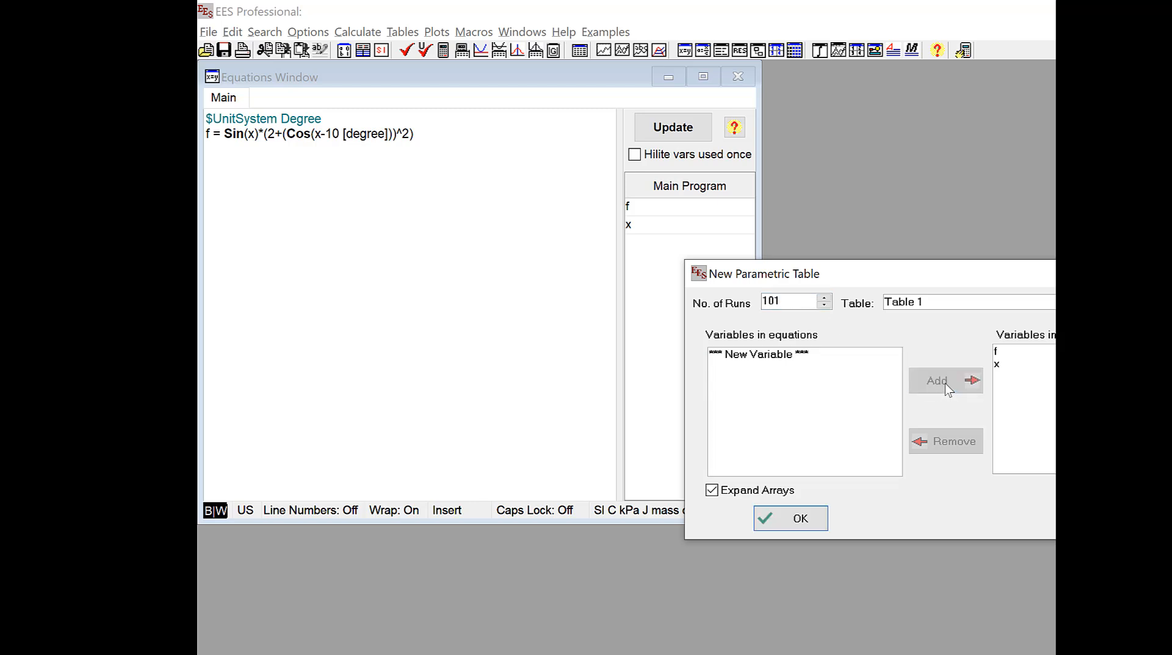
click(788, 518)
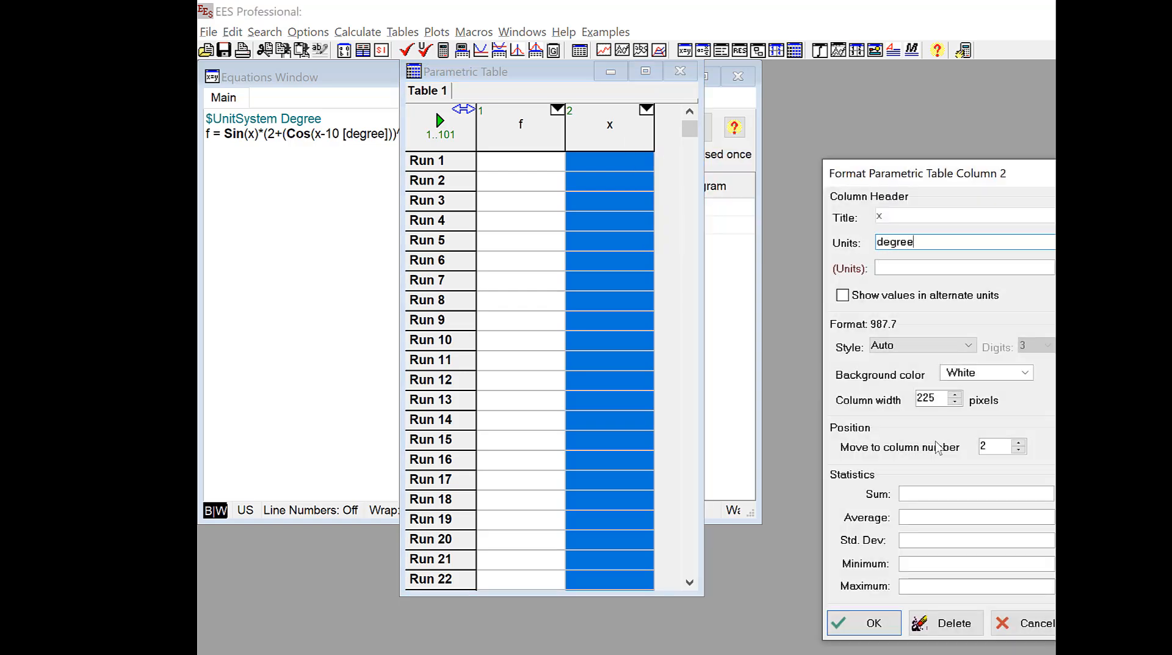
click(863, 622)
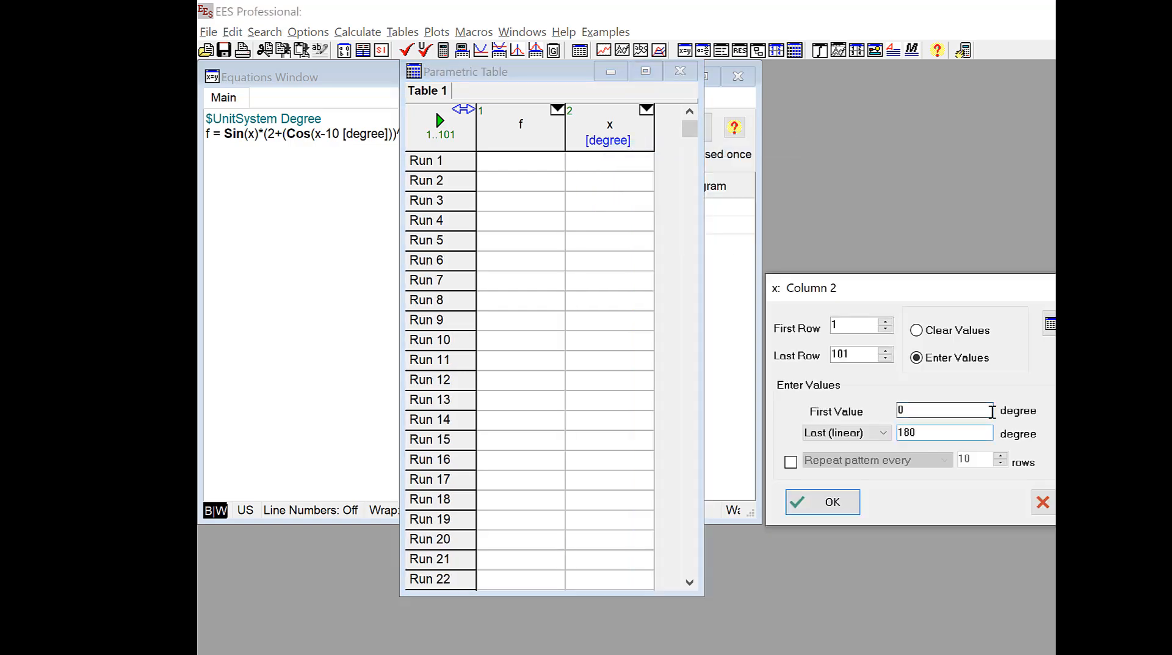
click(822, 501)
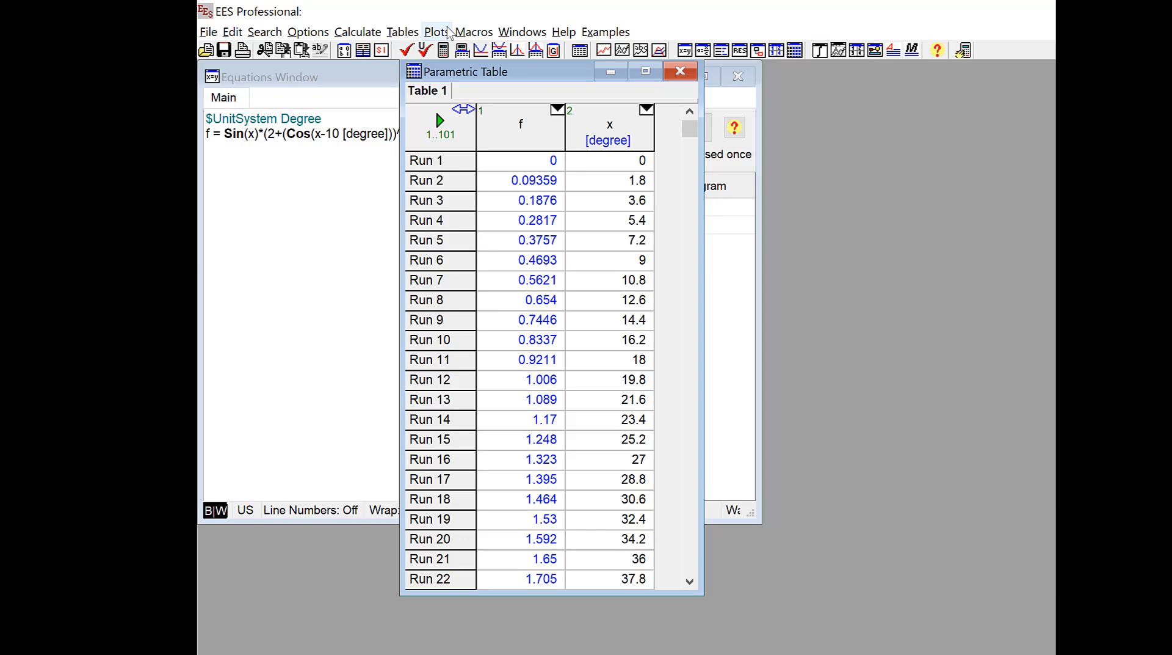
- Start a new X-Y plot of the table data and pick the horizontal-axis variable
click(436, 31)
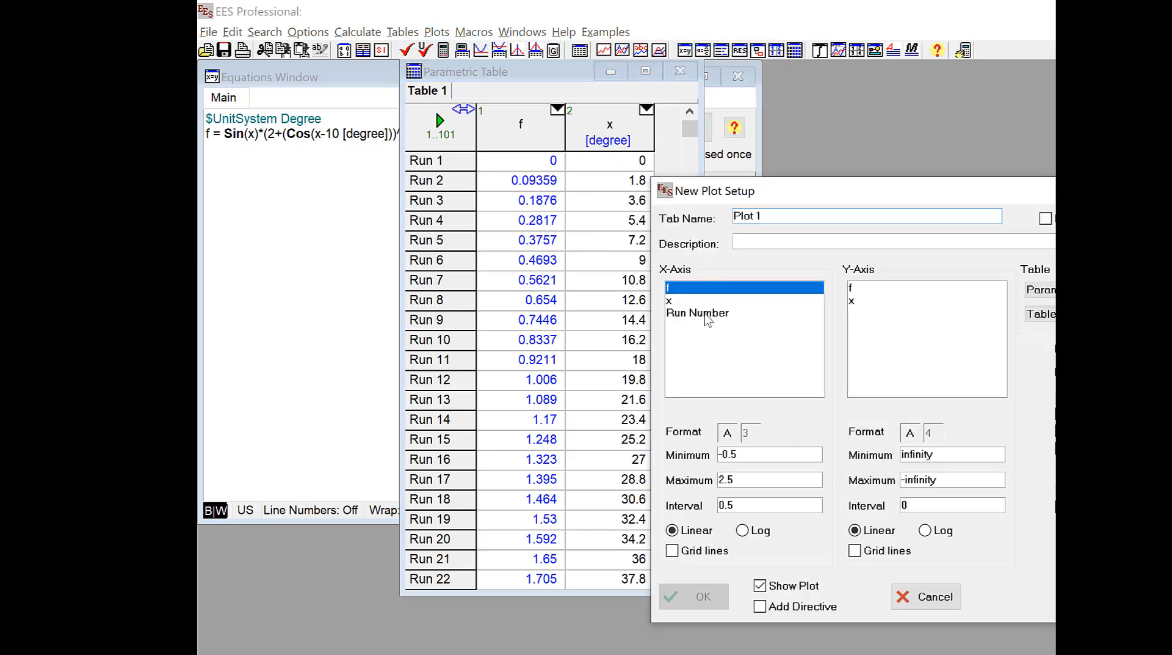
click(691, 596)
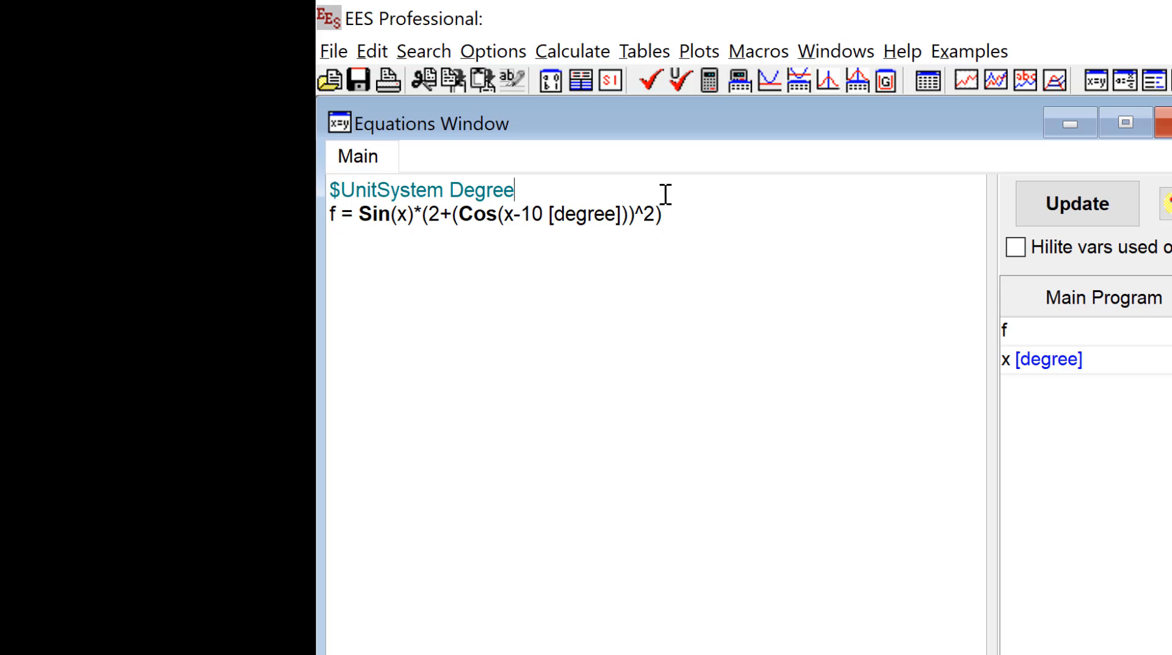
- Add the equation x = 20 [degree] on a new line above the f formula
key(Enter)
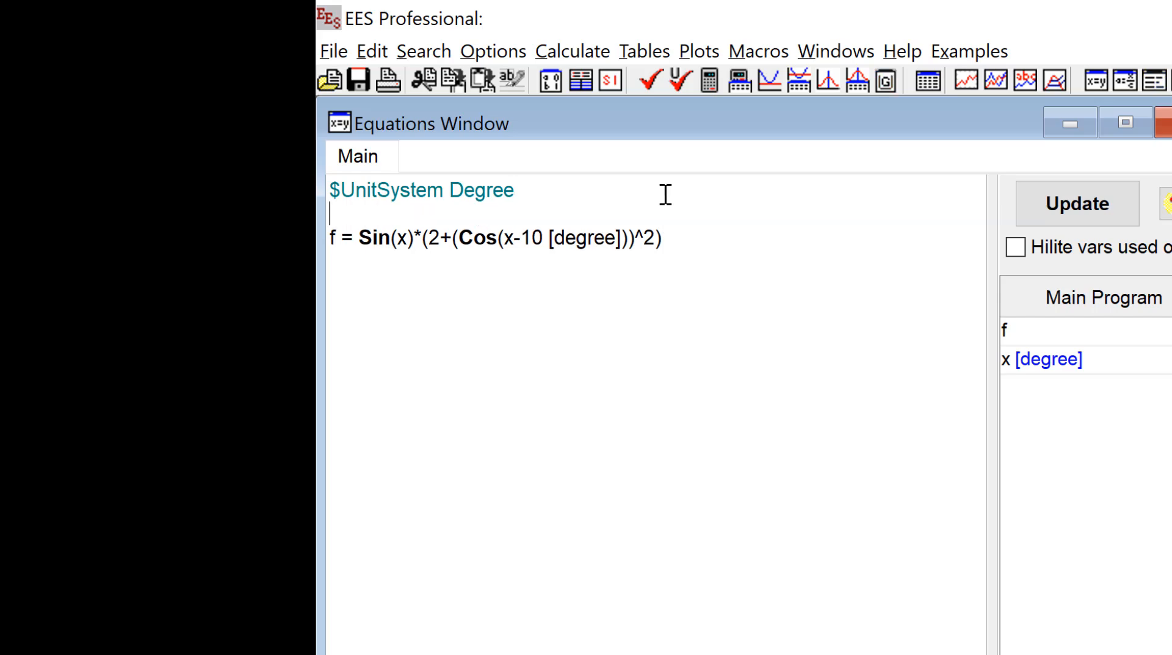
text(x = 20)
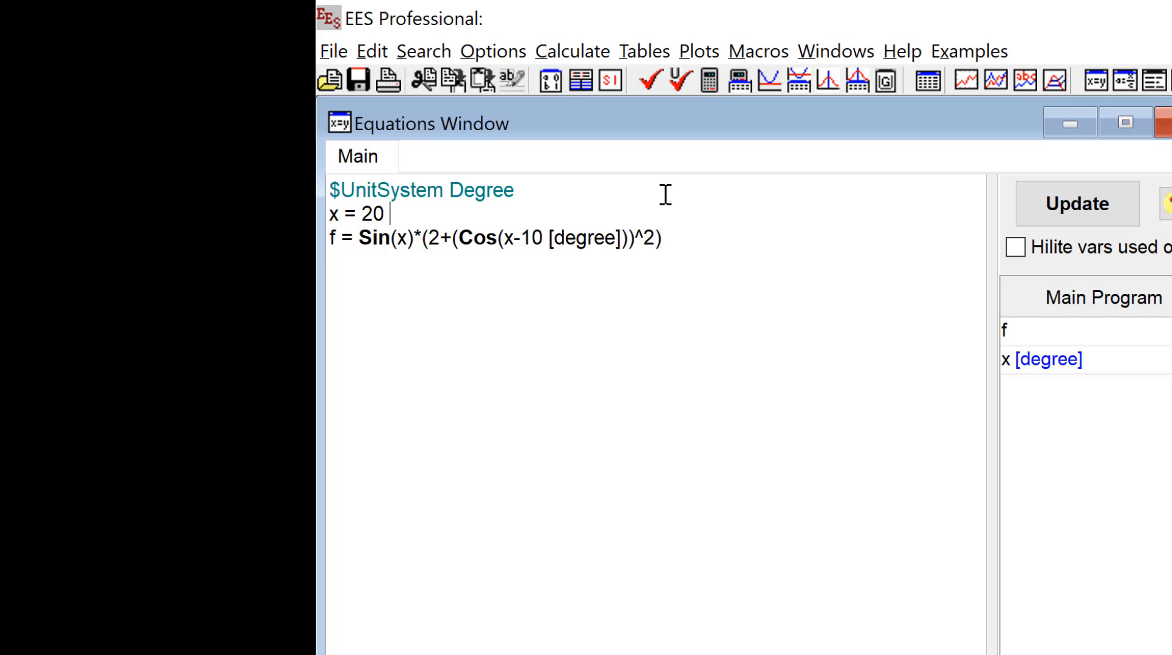
text([degree])
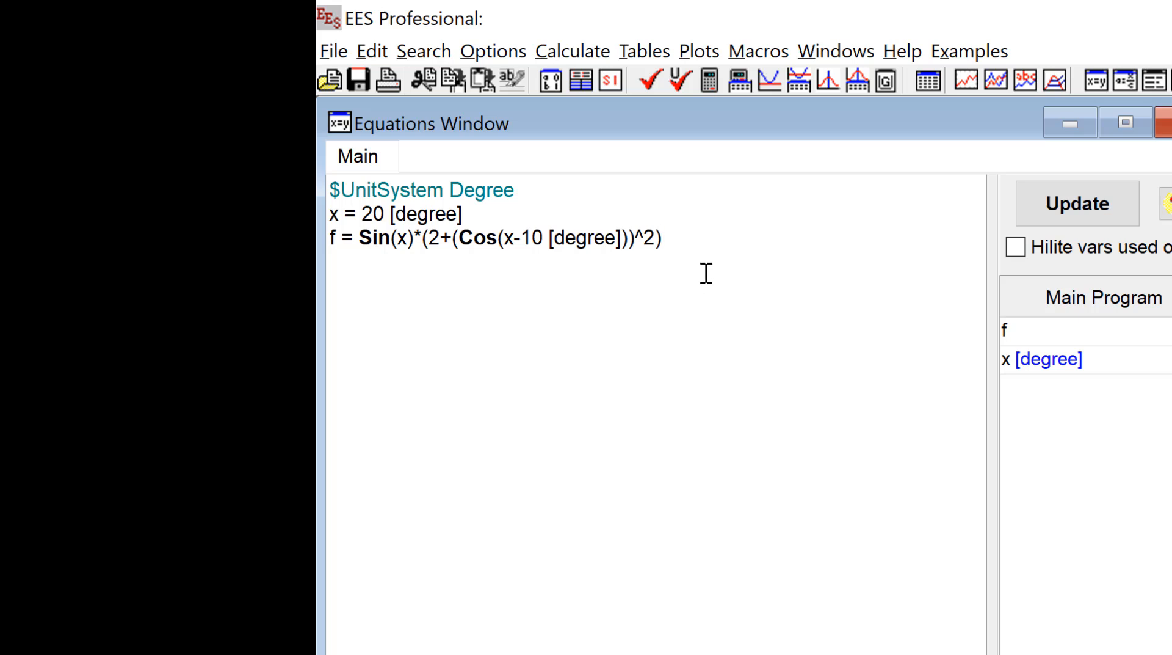
mouse_move(677, 238)
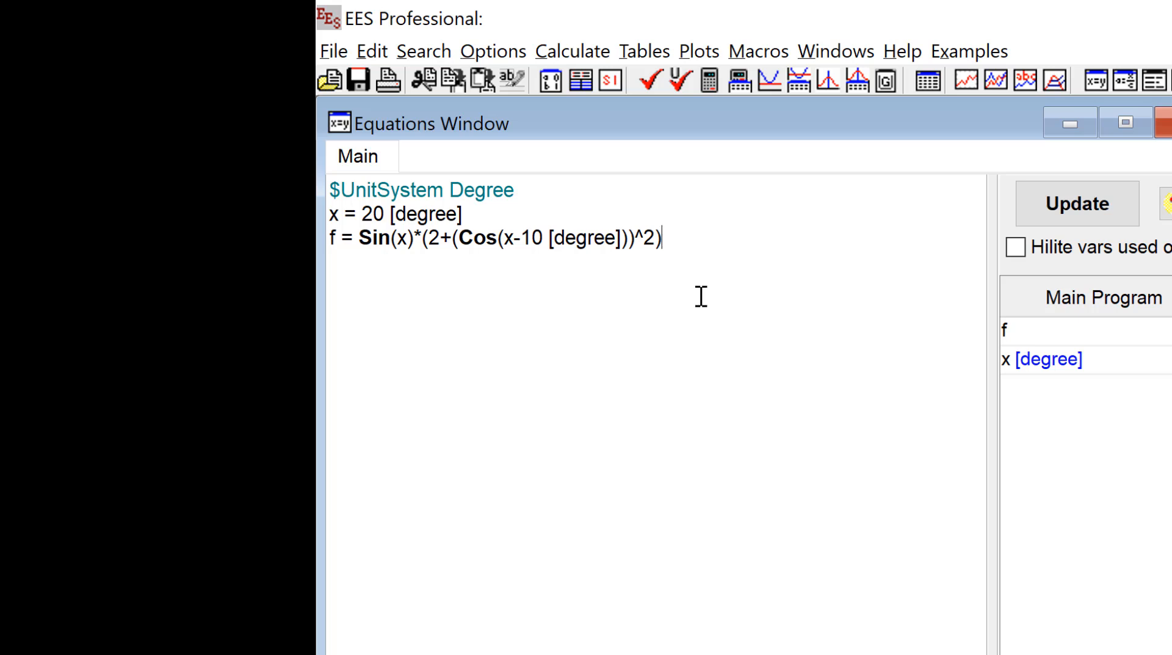
mouse_move(716, 312)
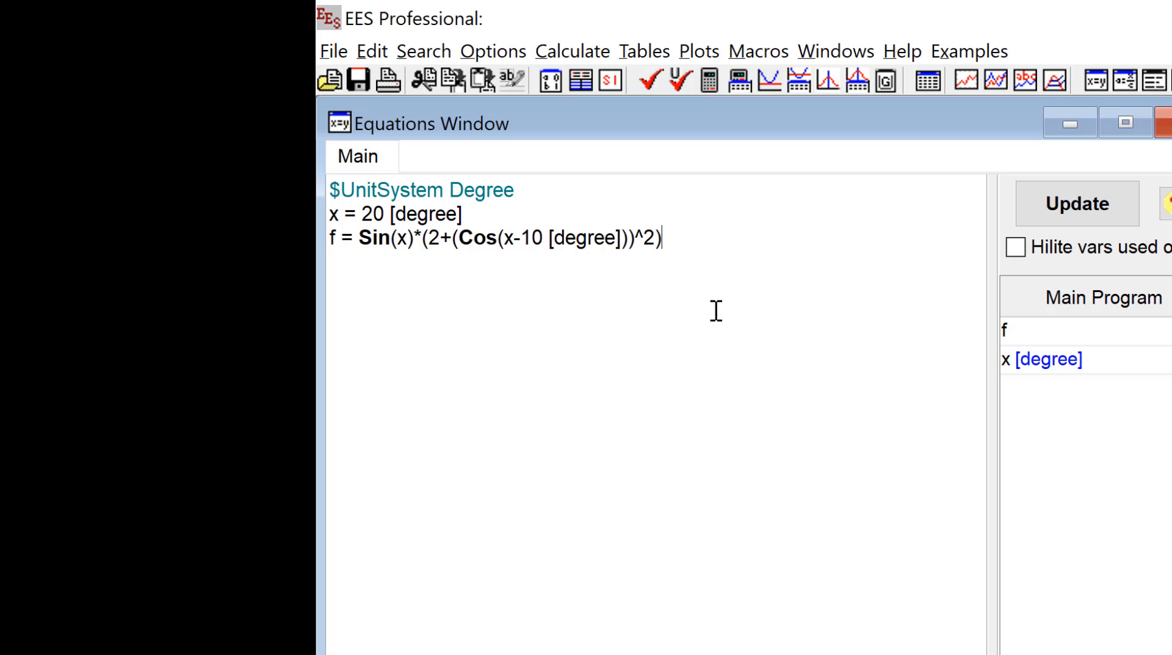
mouse_move(555, 343)
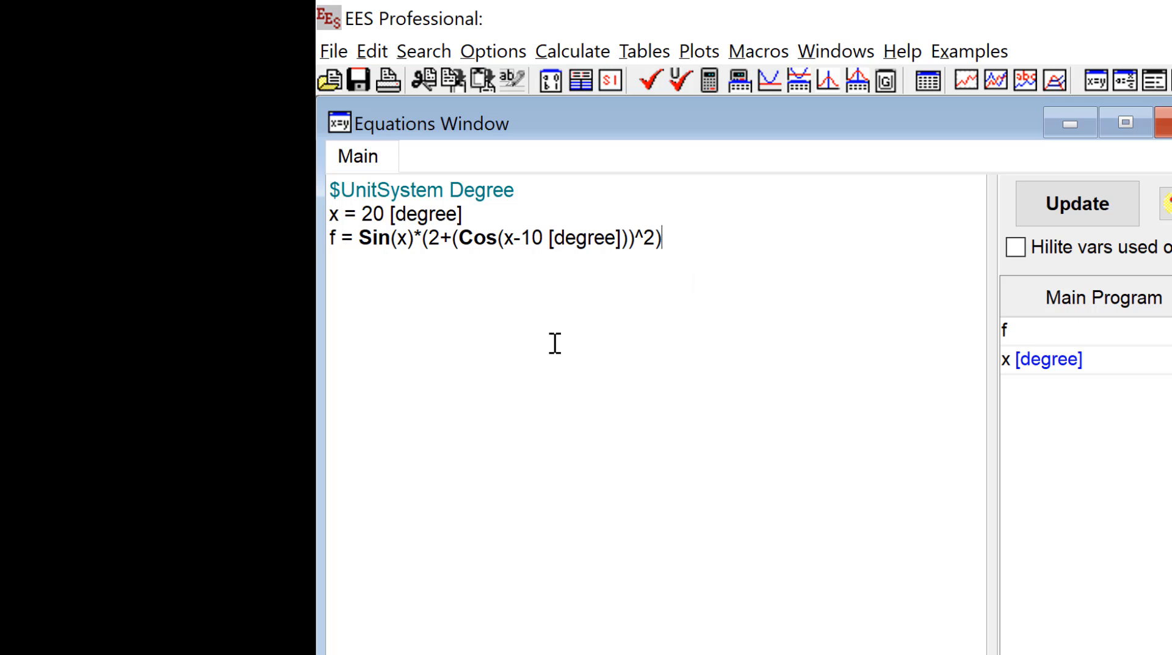
mouse_move(545, 337)
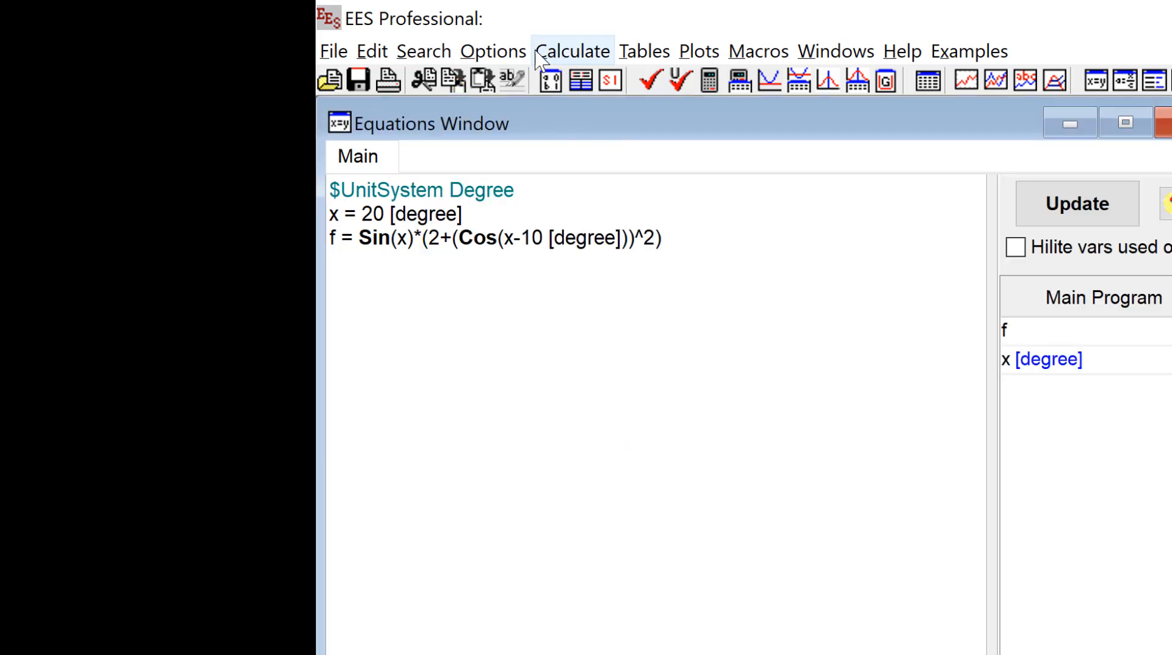
- Attempt Min/Max, dismiss the degrees-of-freedom error, and comment out the x = 20 line
click(574, 52)
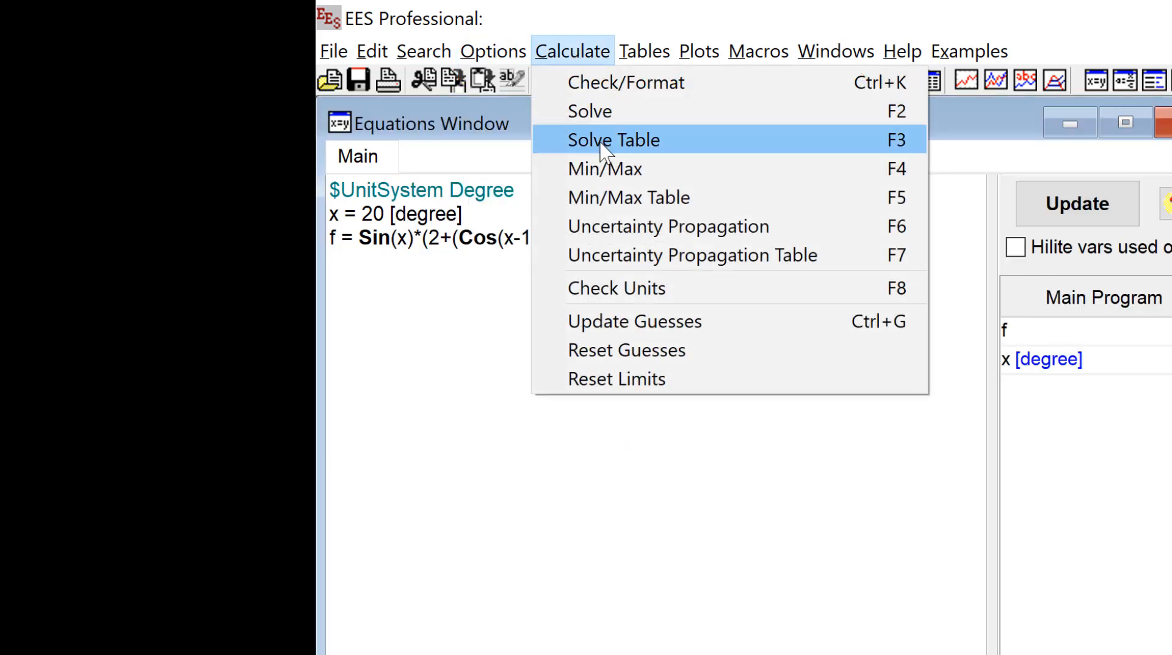
click(613, 141)
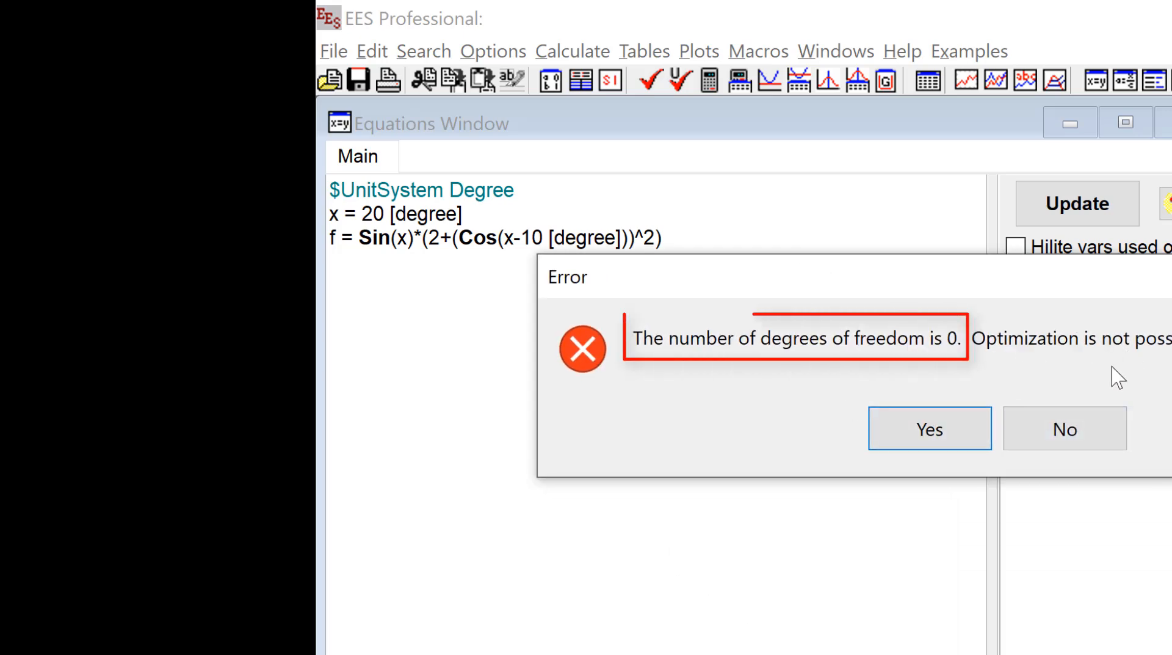
click(1063, 429)
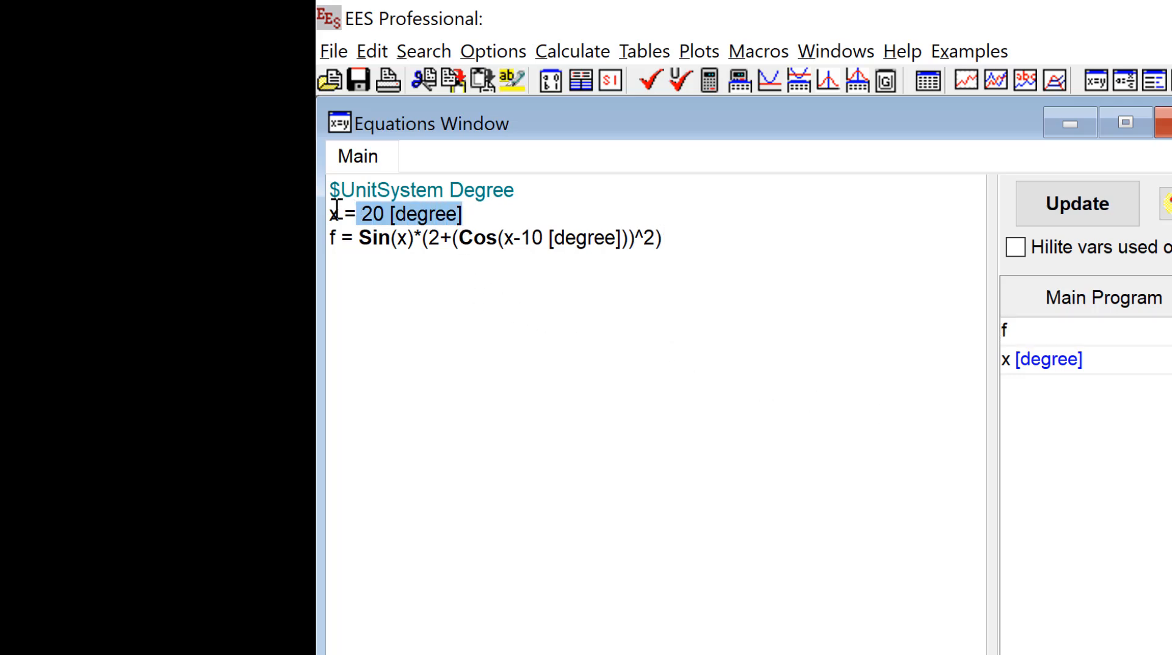
click(511, 81)
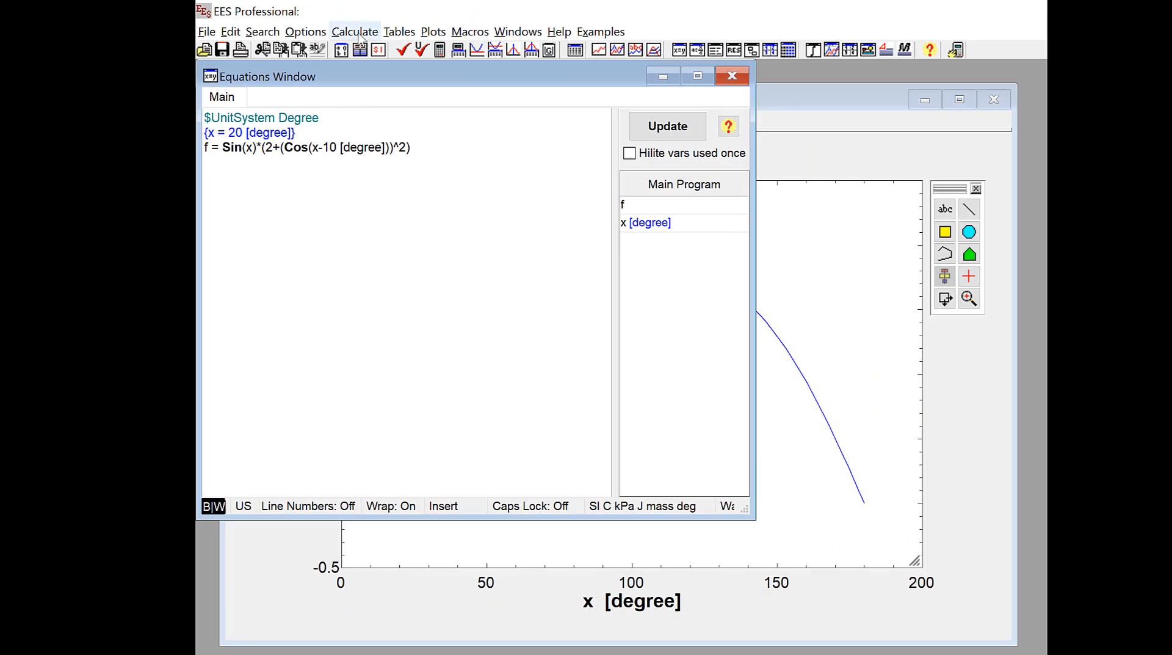
- Start a Min/Max search and choose to maximize f
click(355, 32)
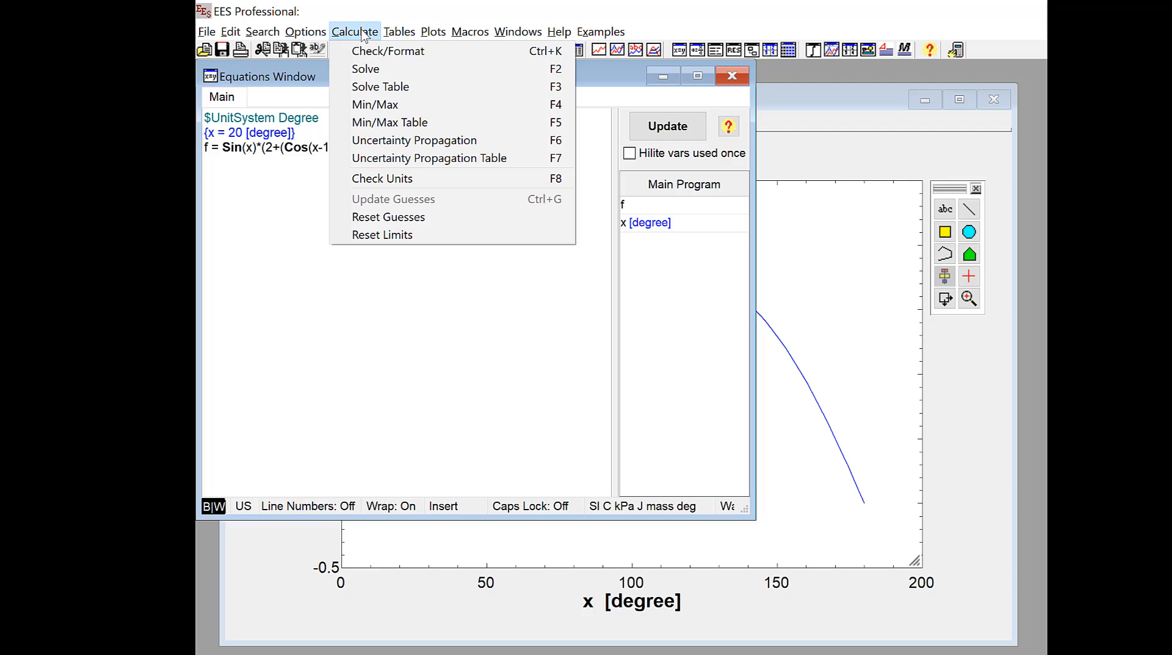
click(375, 104)
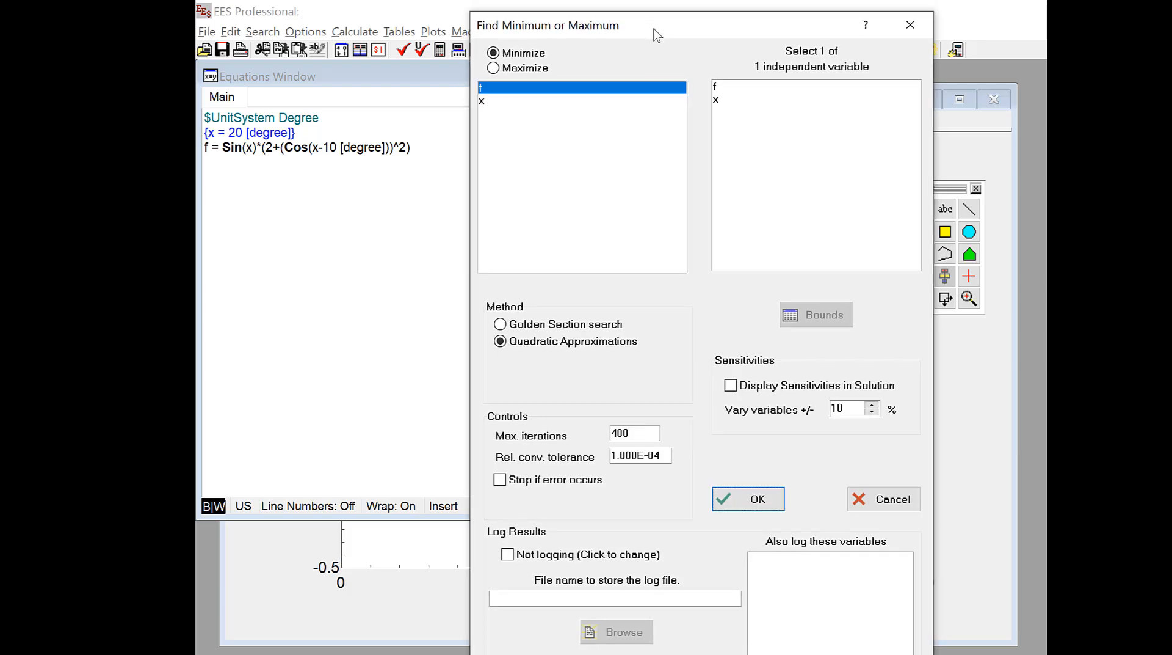
mouse_move(836, 168)
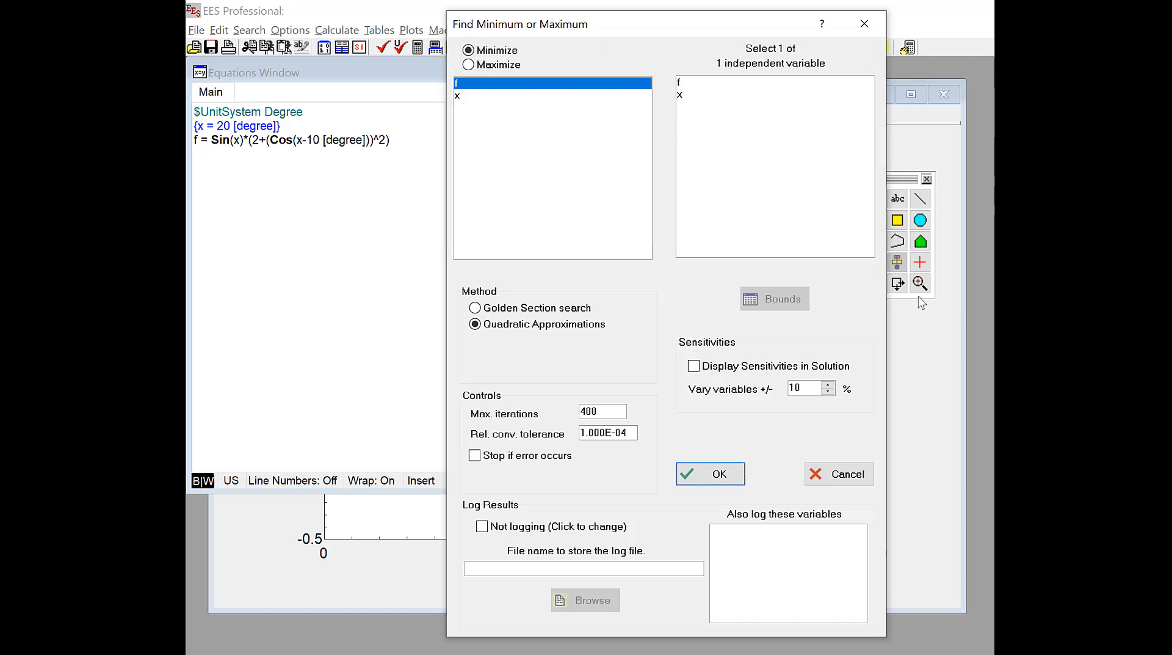
click(467, 64)
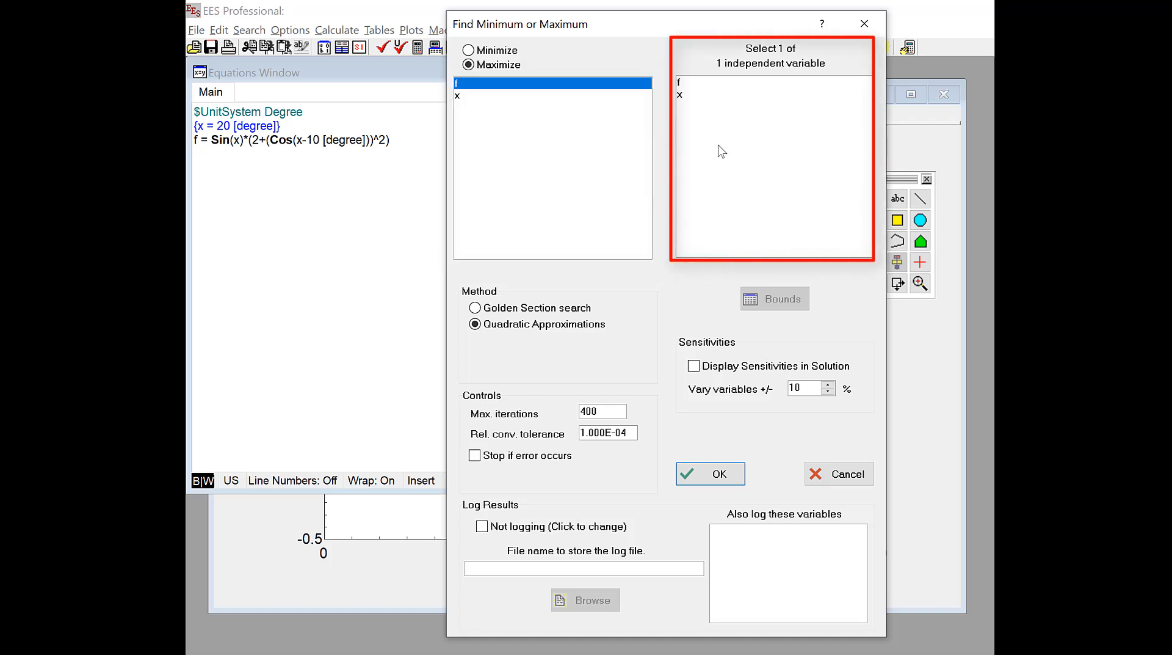
mouse_move(700, 104)
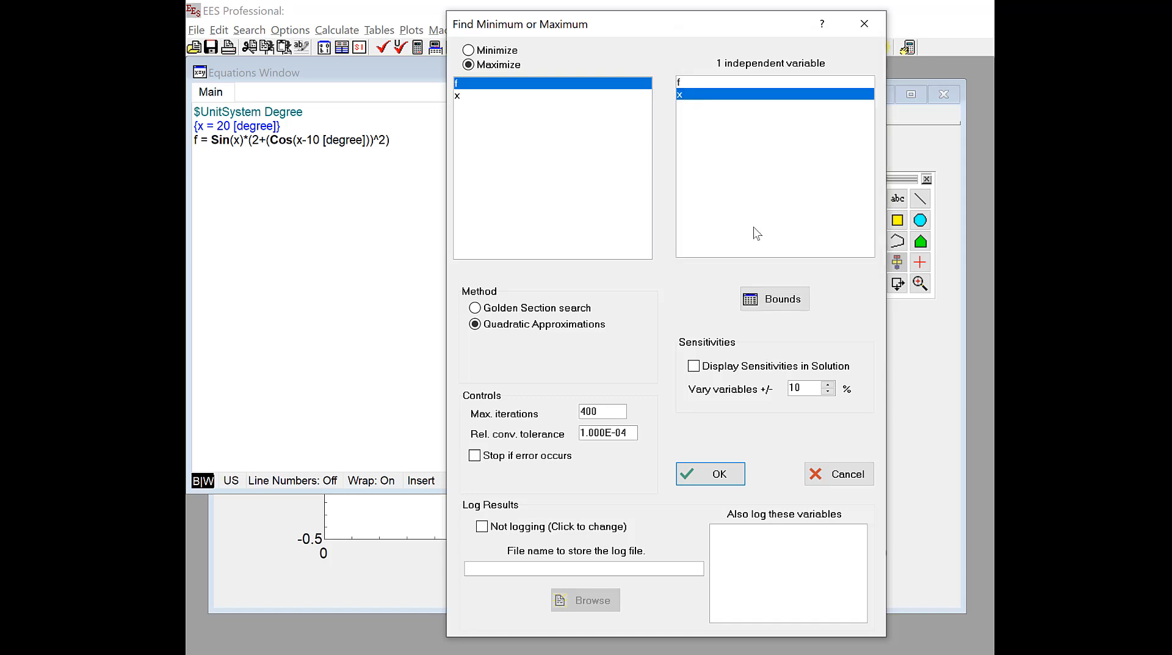
- Set the maximum iterations to 600 and review the convergence tolerance
click(602, 412)
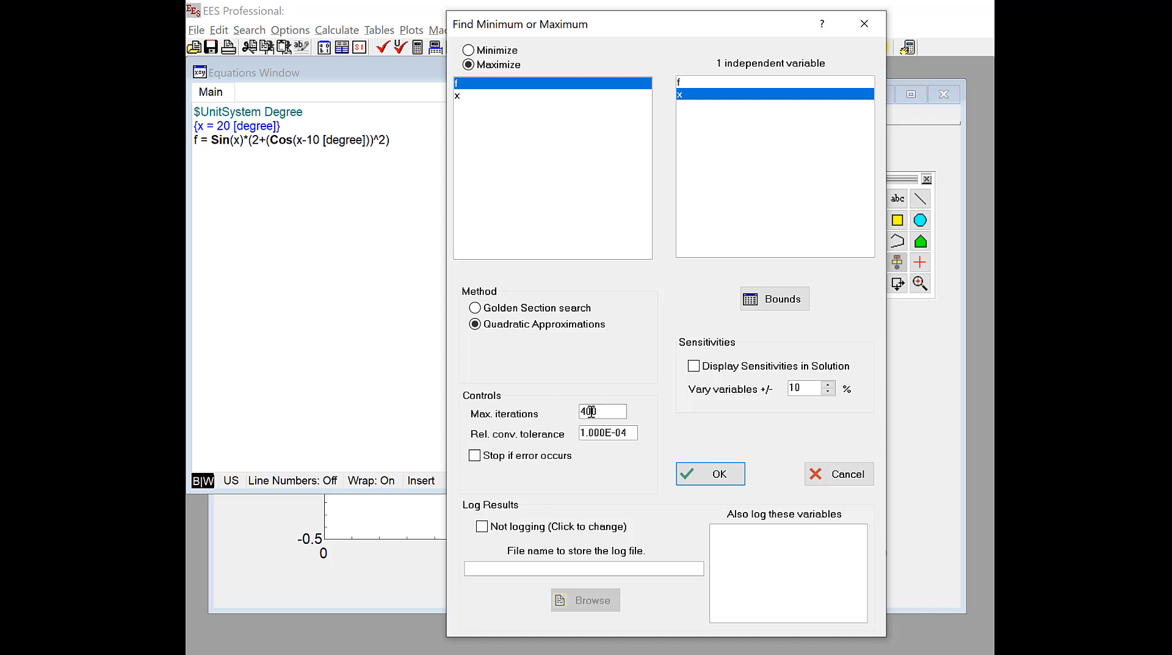
text(600)
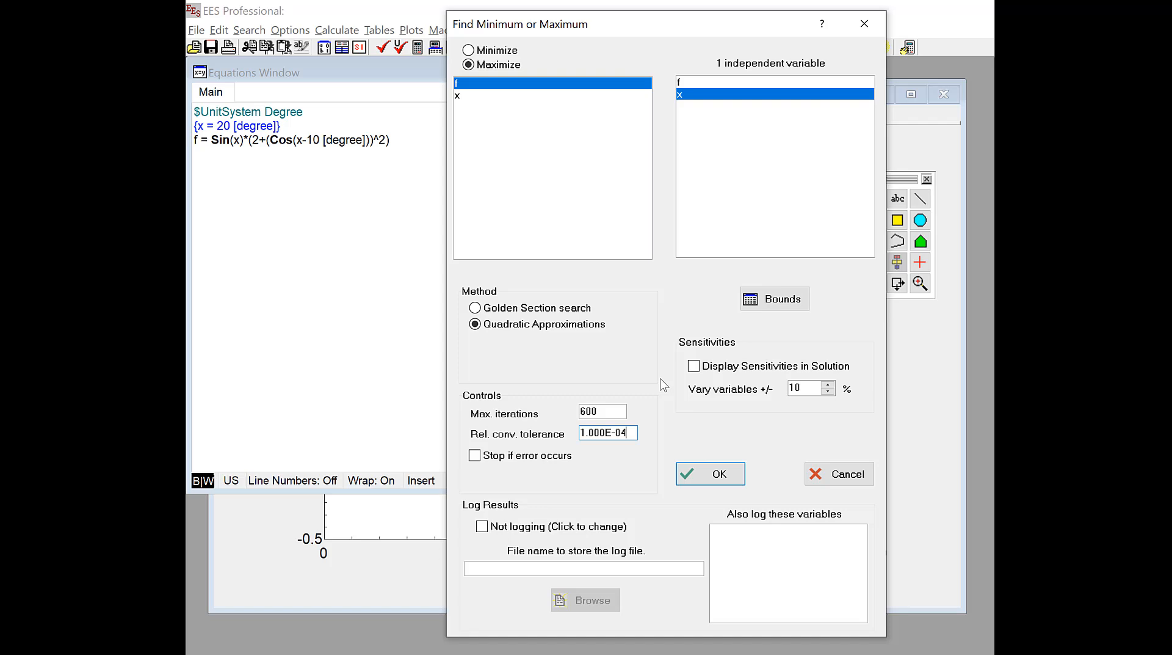
click(602, 411)
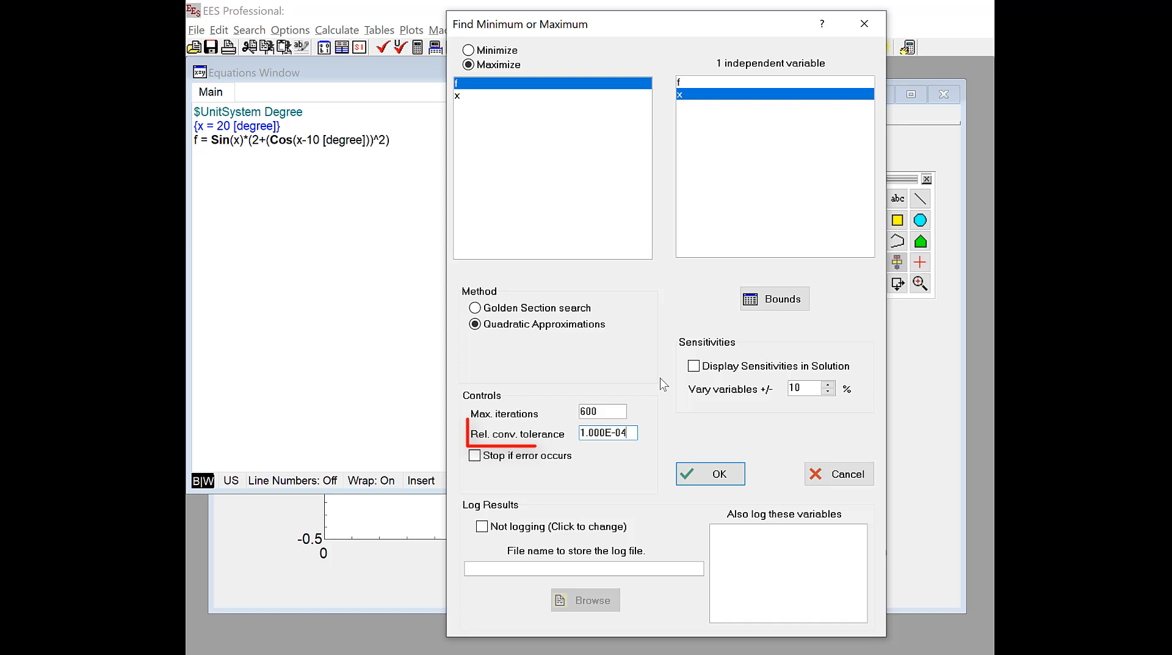
click(607, 432)
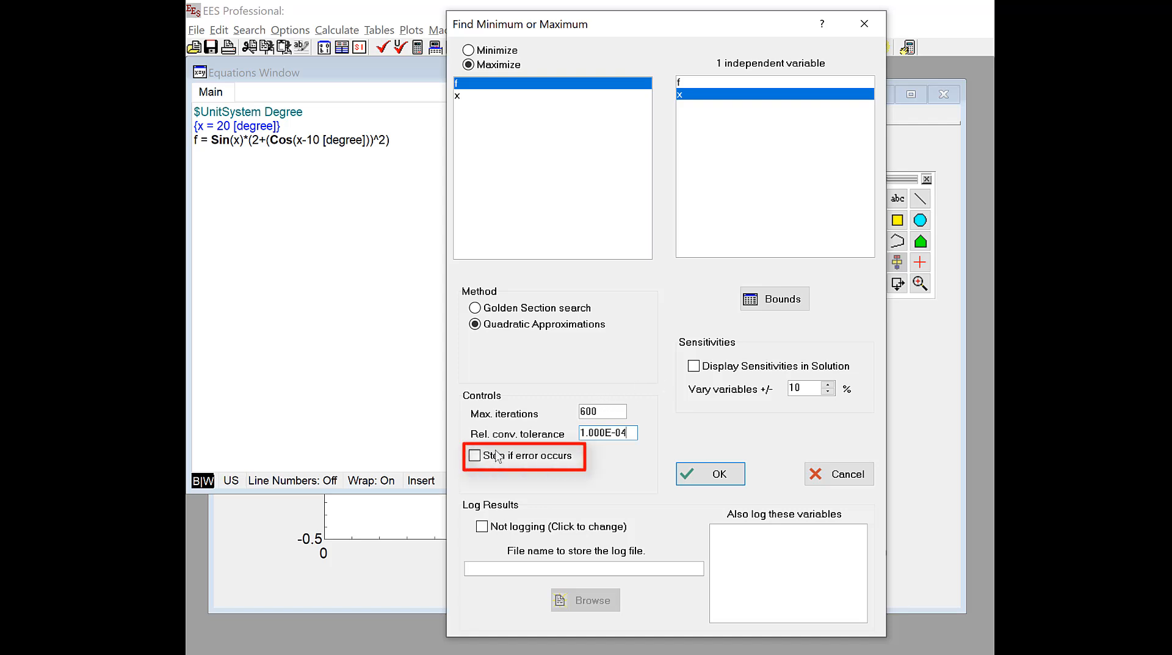
- Toggle the Stop if error occurs option on and off to review it
click(475, 454)
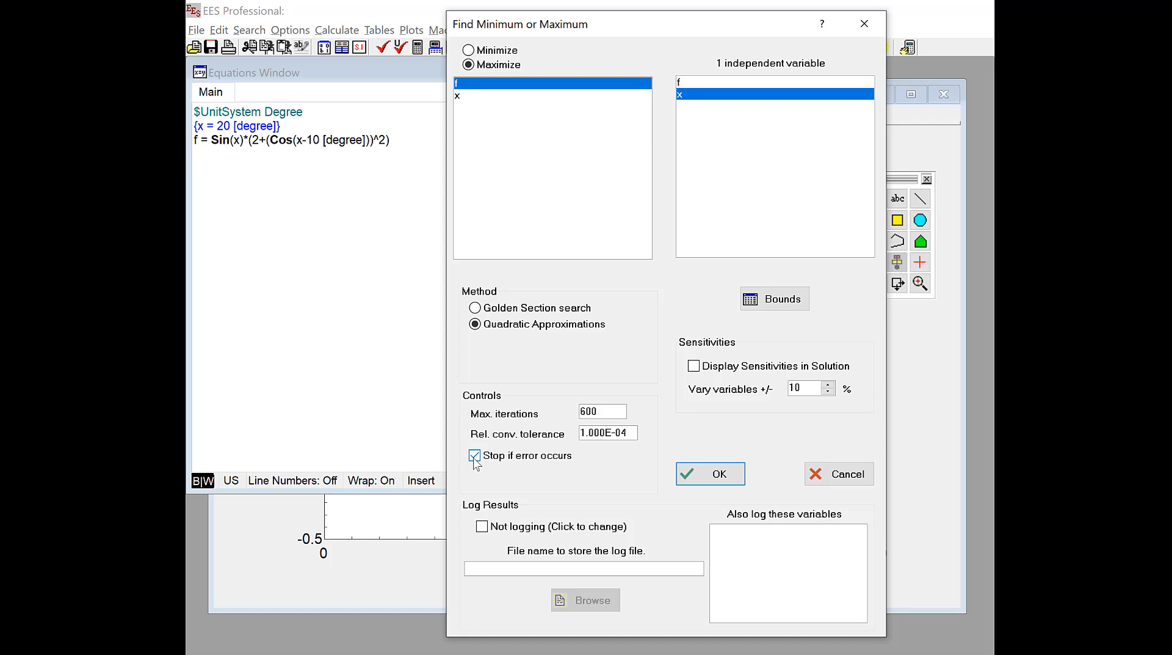
click(475, 454)
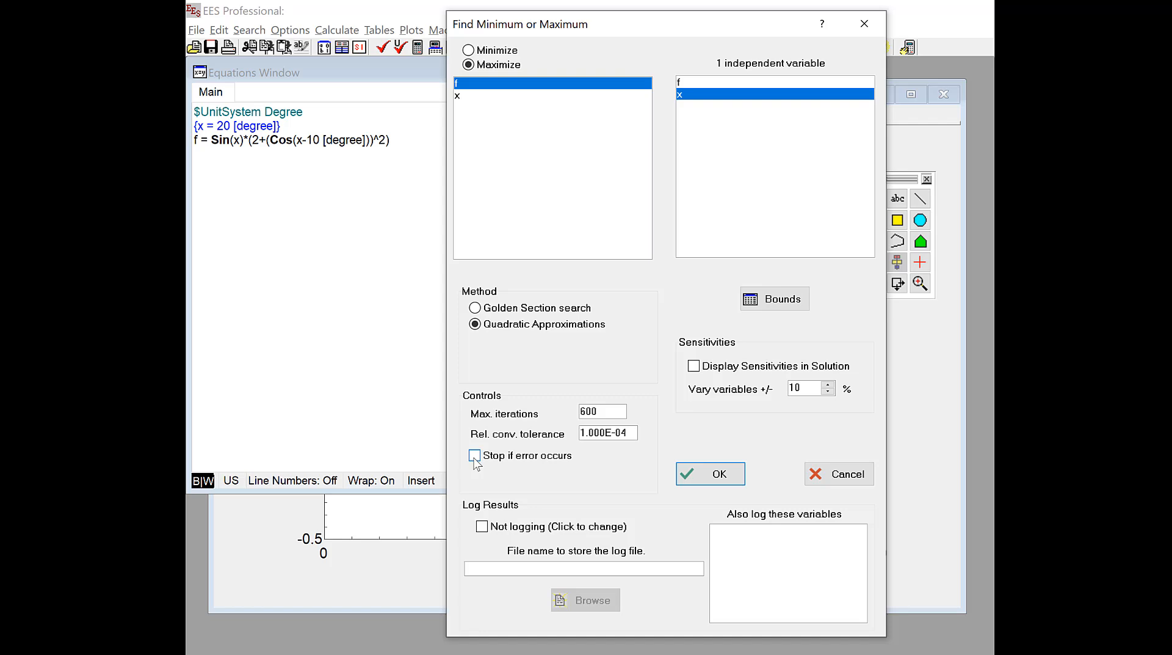
click(475, 455)
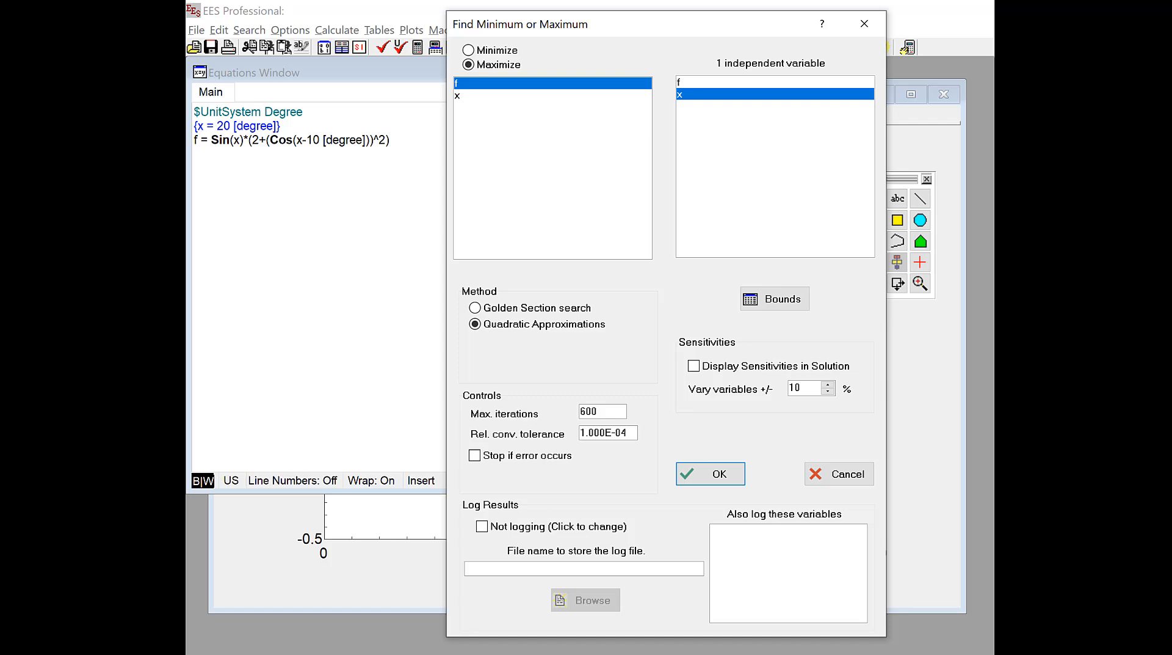
mouse_move(822, 309)
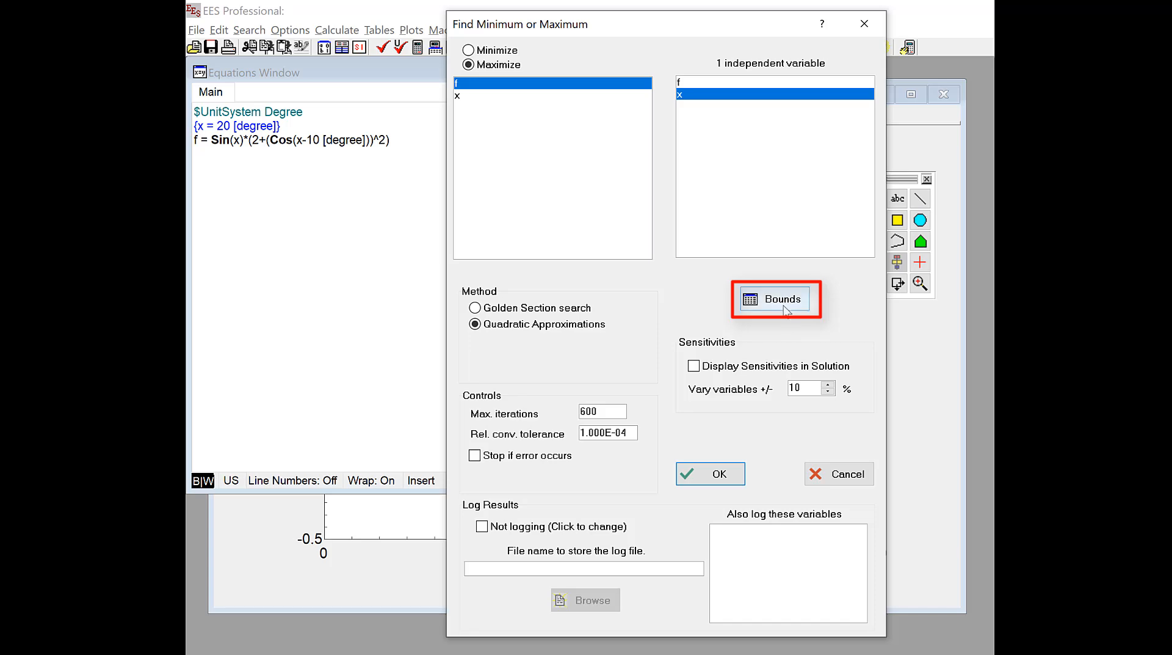
- Give x bounds of 0 to 180 degrees and a guess value of 25
click(775, 298)
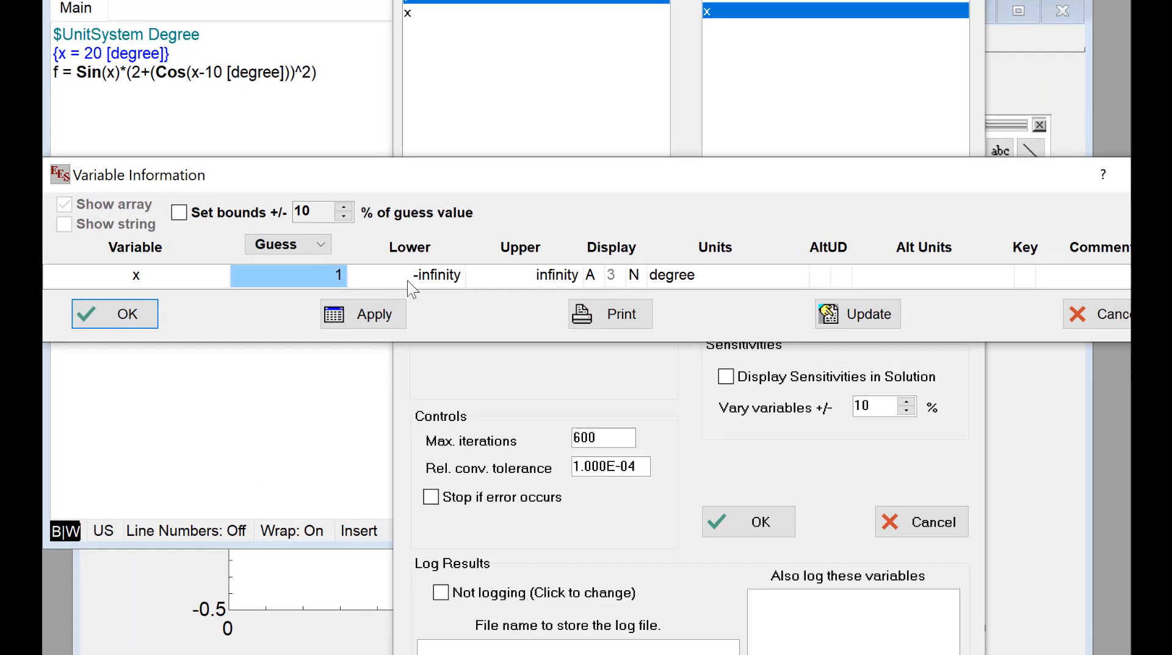
text(0.0000E+00)
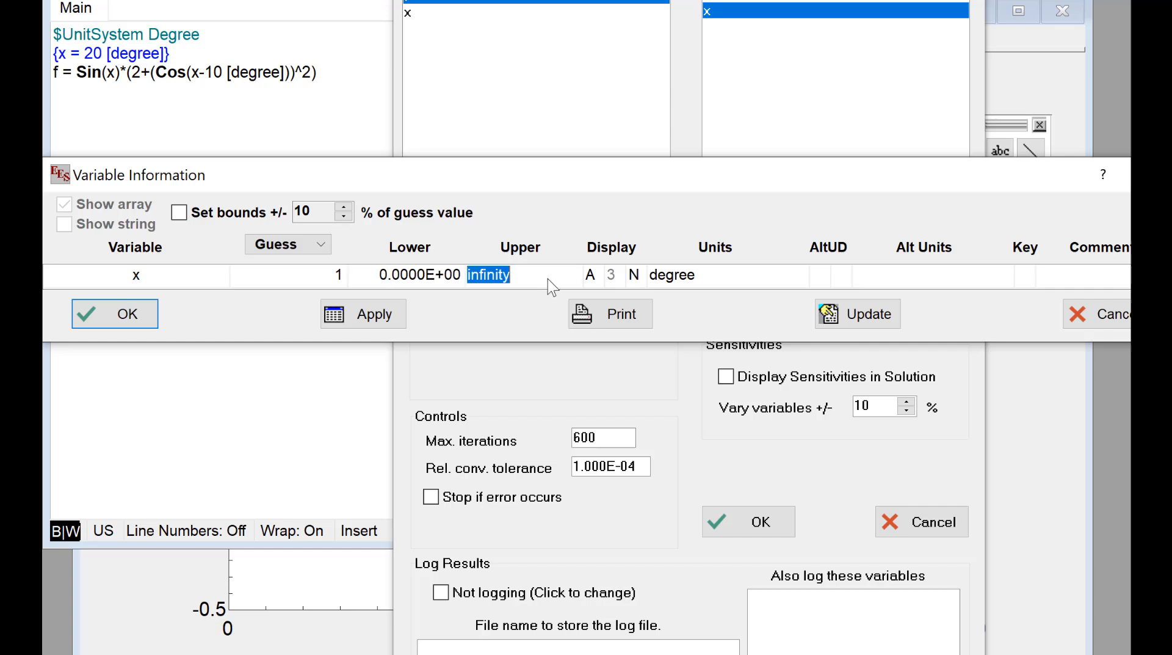
text(180)
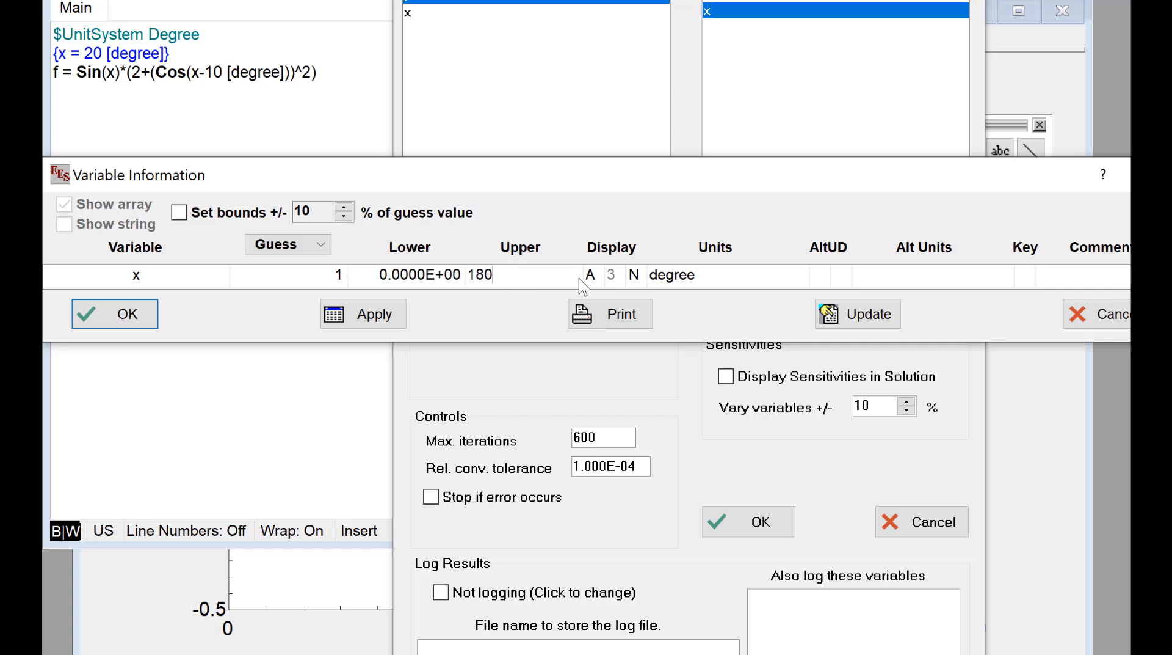
click(725, 275)
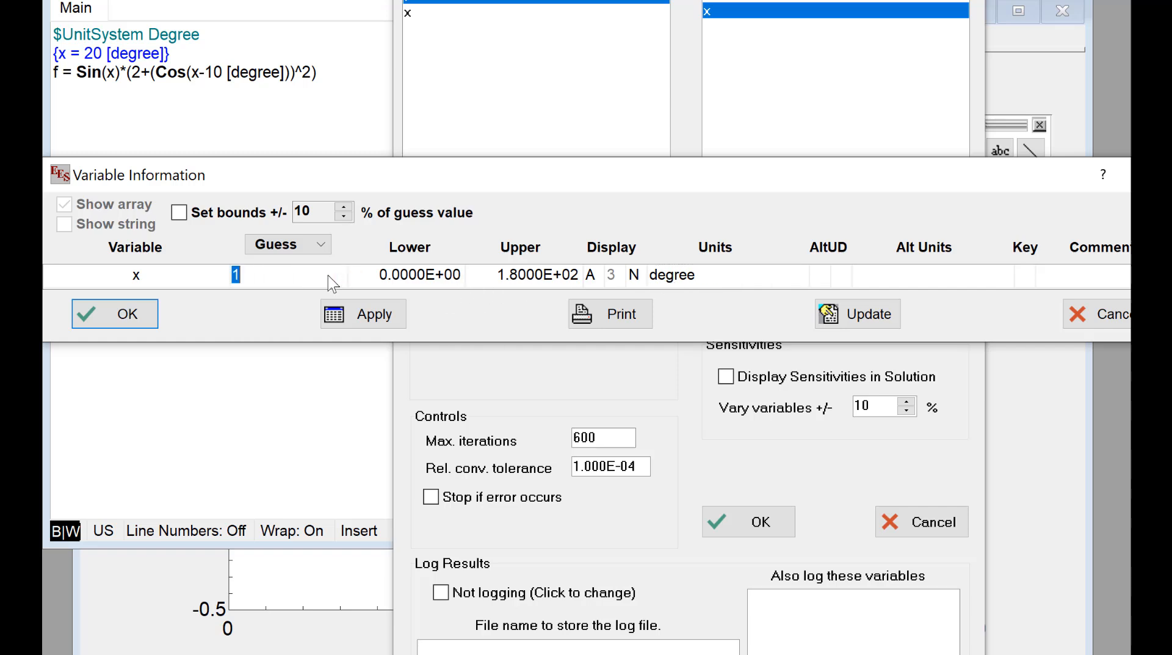
text(25)
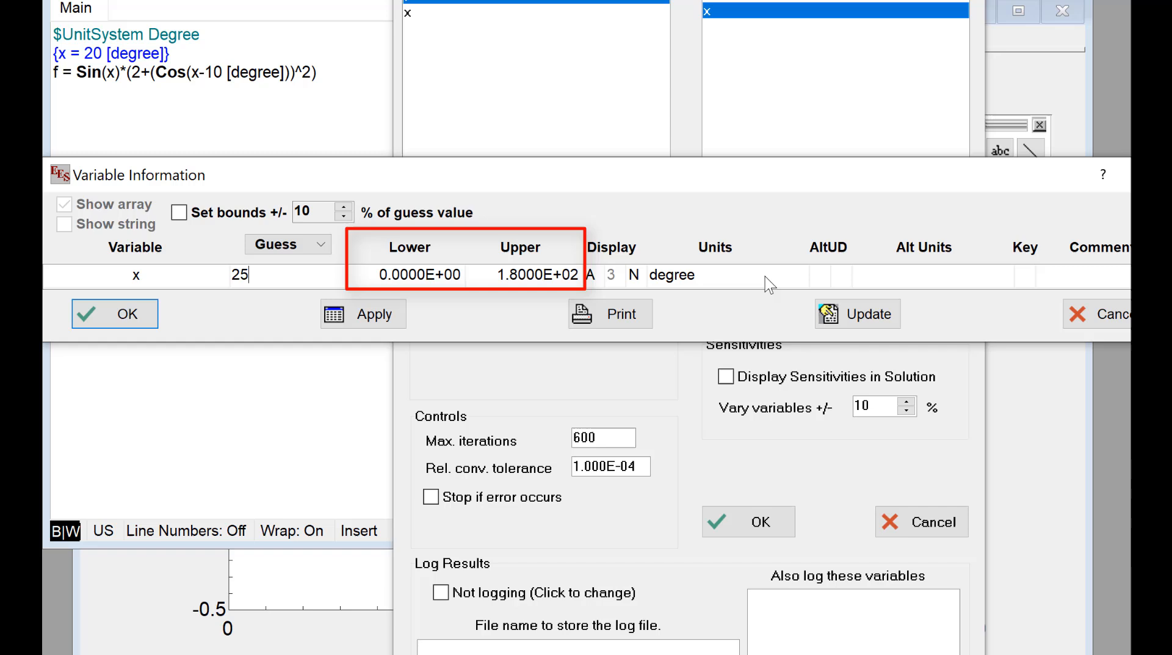
click(729, 274)
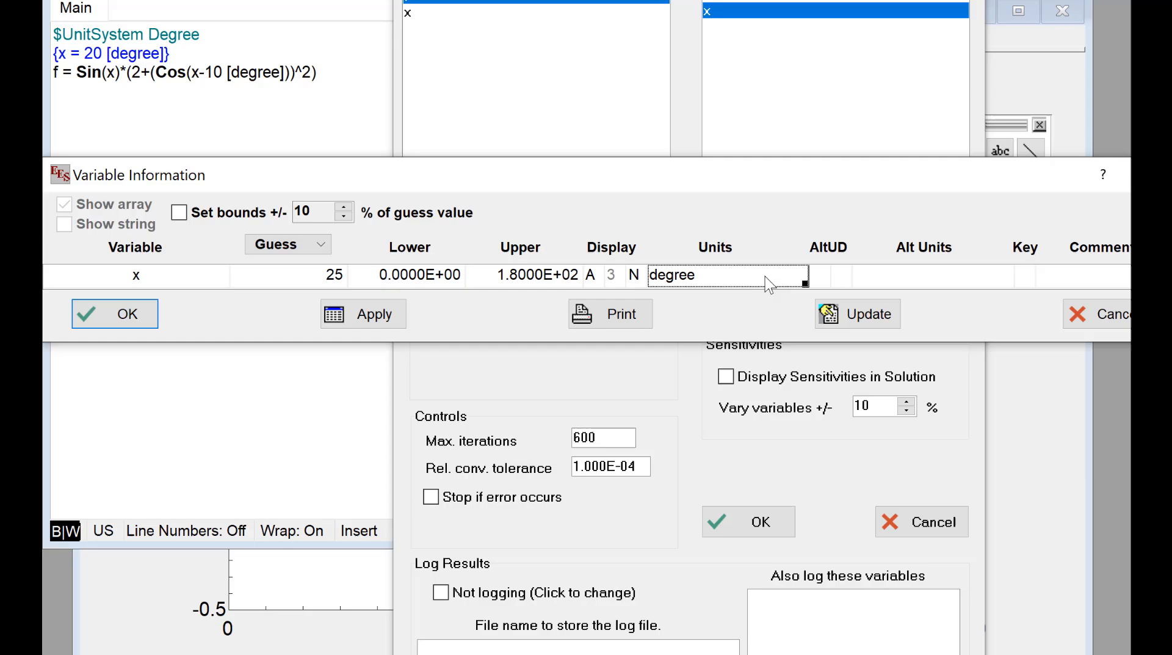
mouse_move(438, 258)
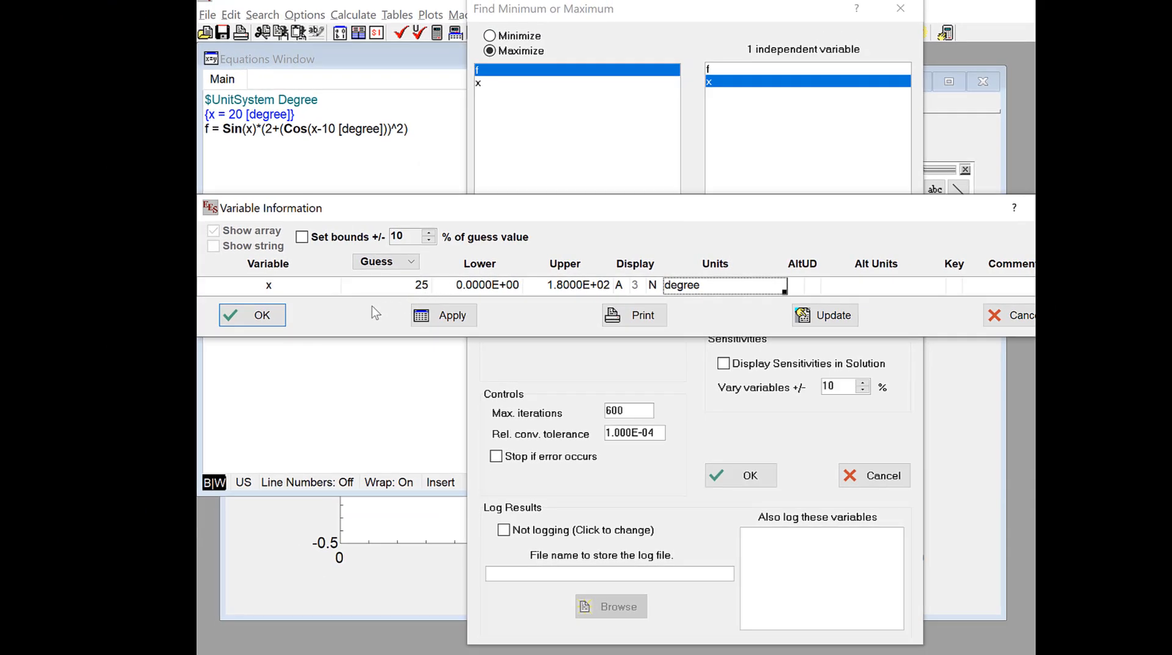
- Accept x's variable info and keep Quadratic Approximations as the search method
click(252, 315)
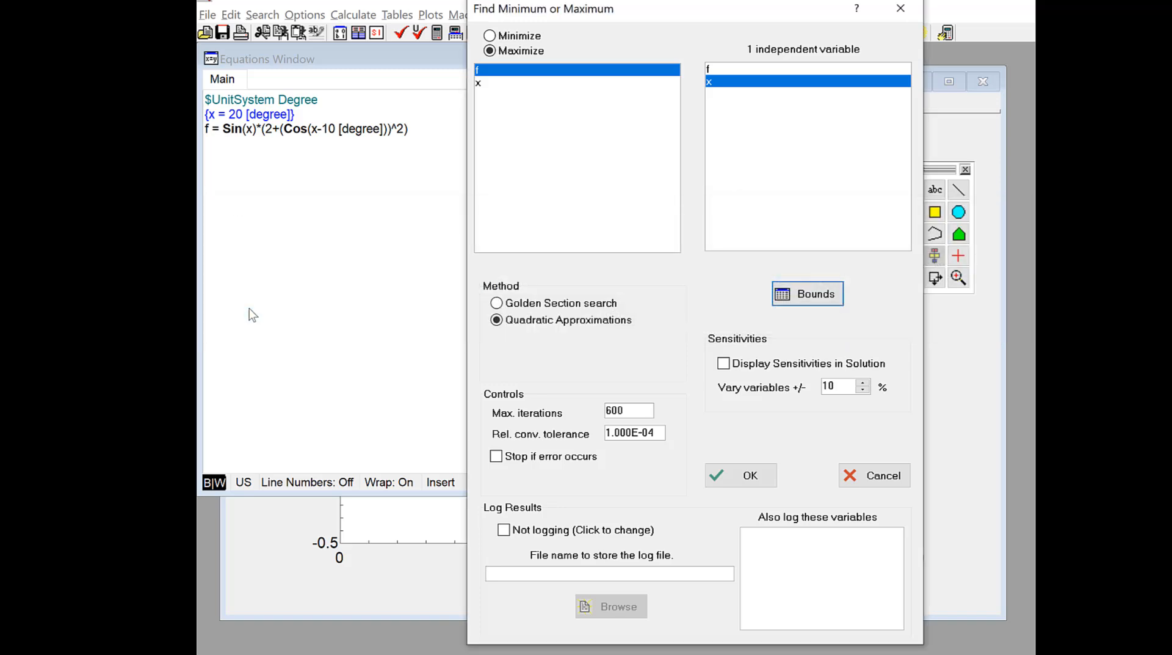
mouse_move(550, 351)
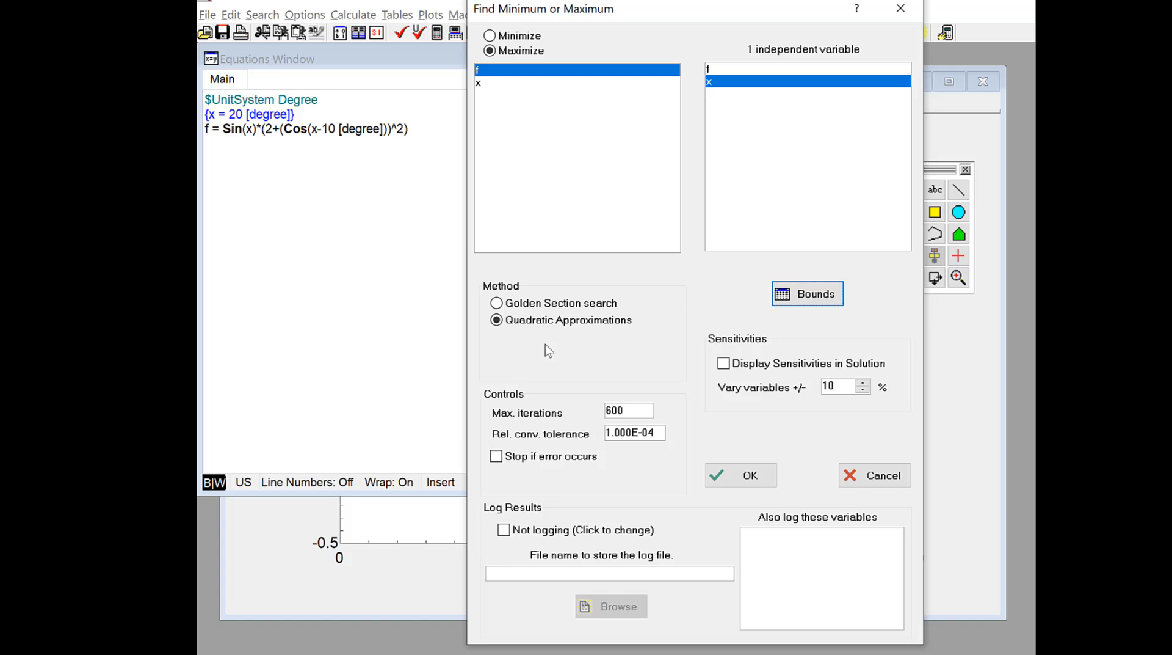
mouse_move(522, 337)
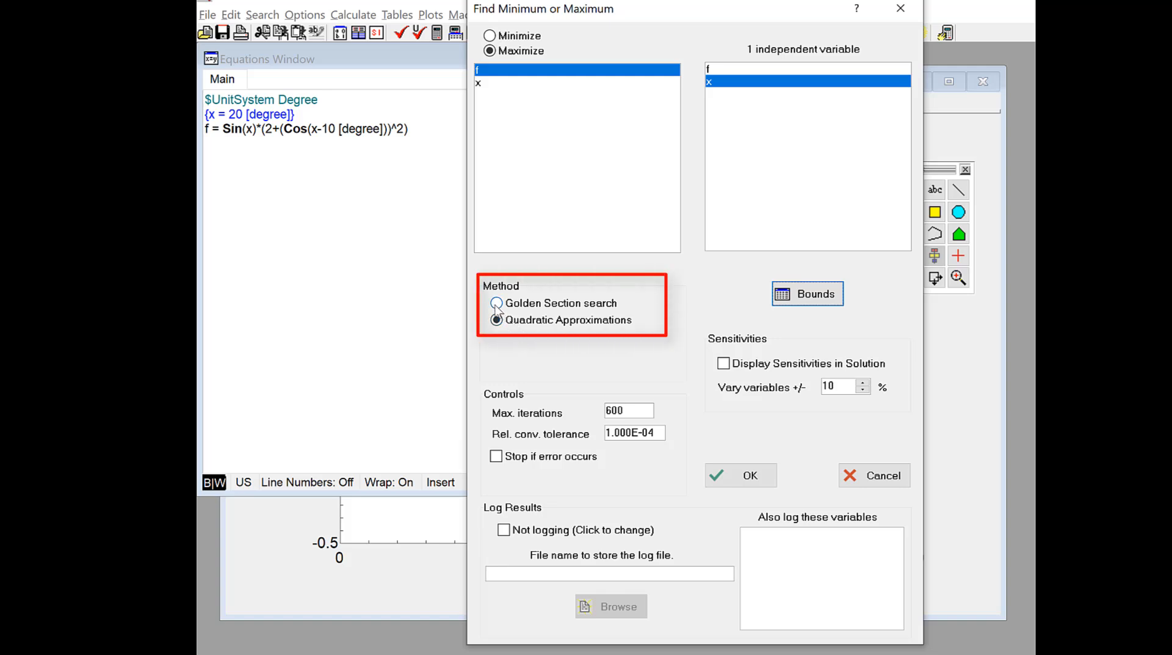
click(495, 303)
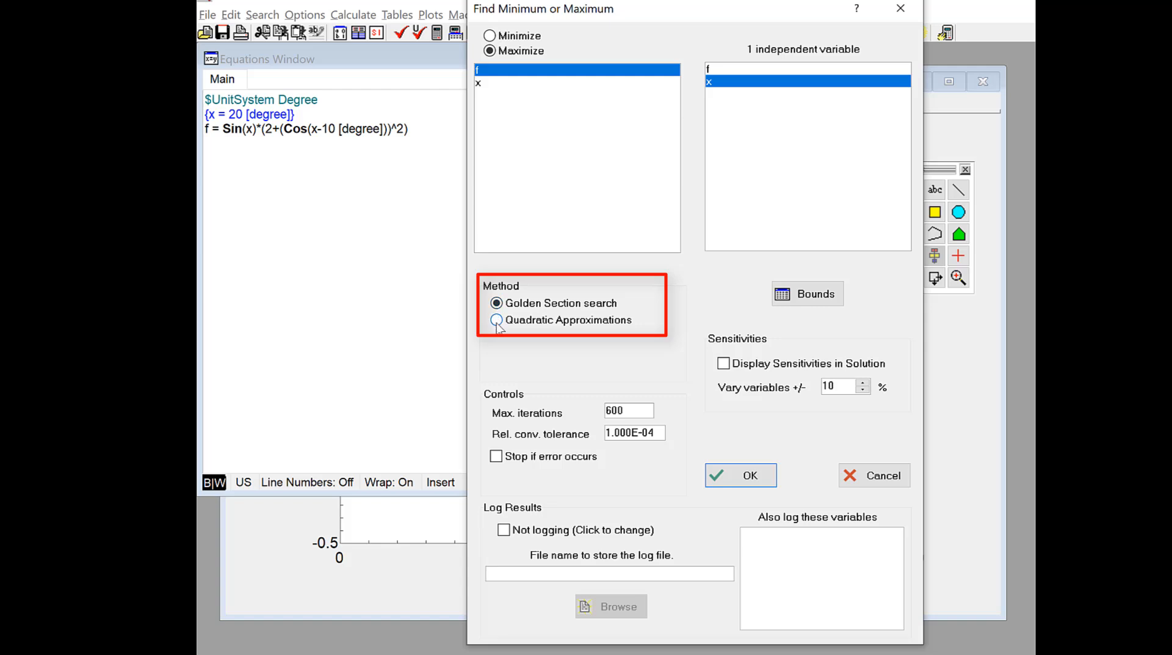
click(495, 320)
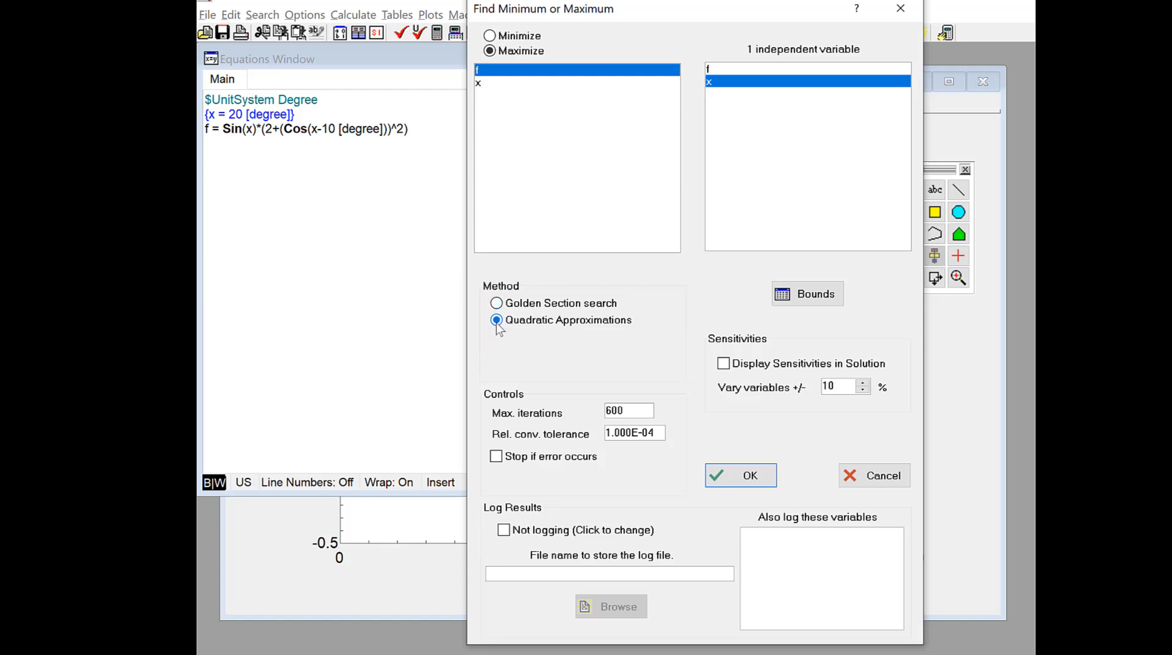
click(496, 303)
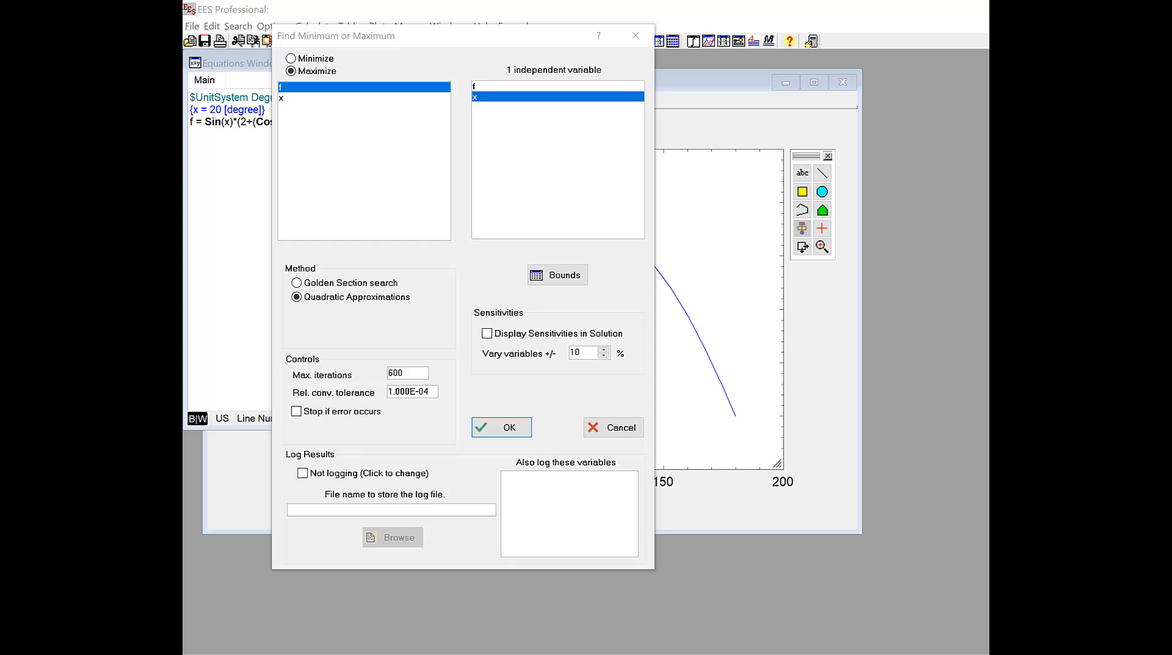
mouse_move(281, 293)
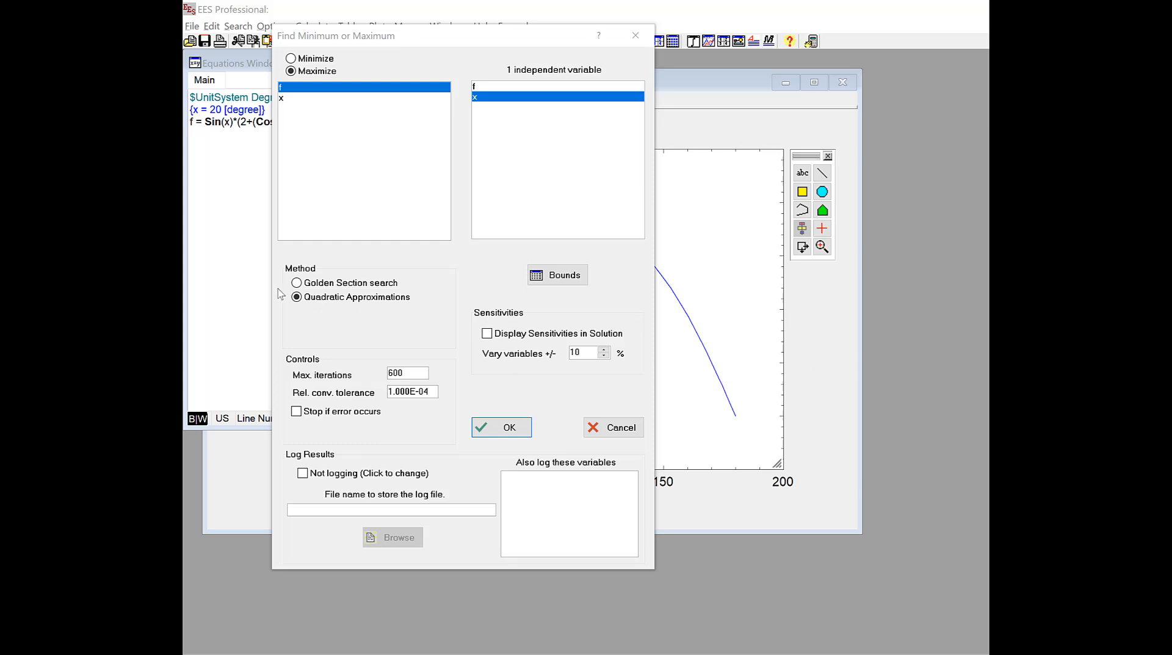
- Run the maximization, reaching f = 2.115 at x = 68.62 degrees
click(501, 427)
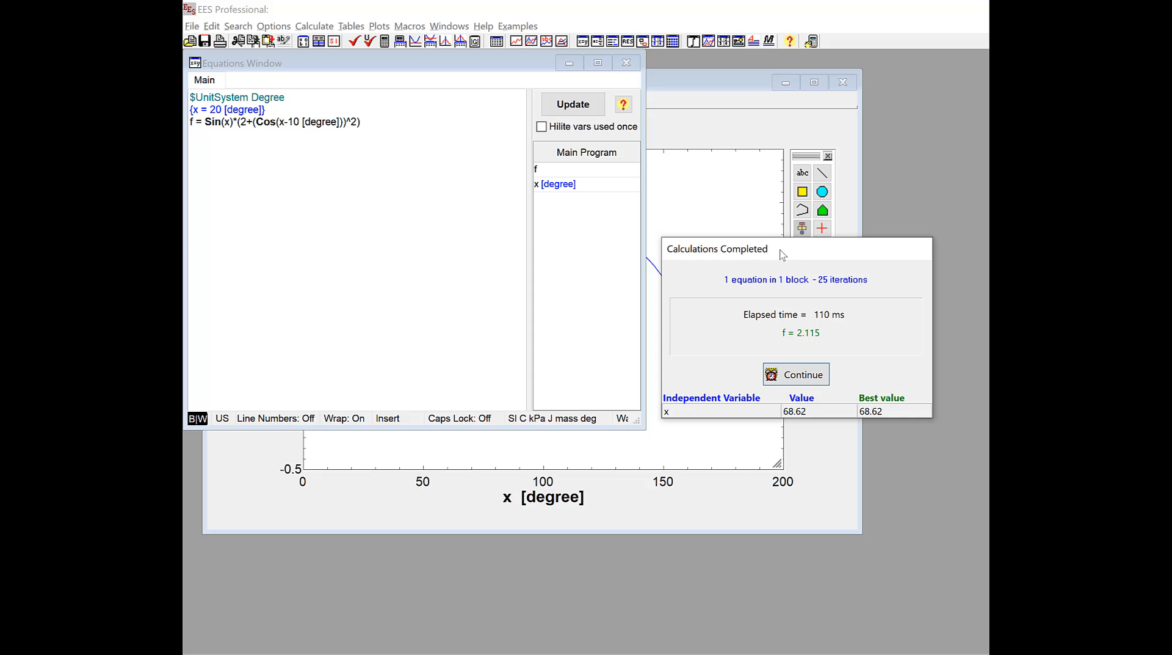
mouse_move(874, 371)
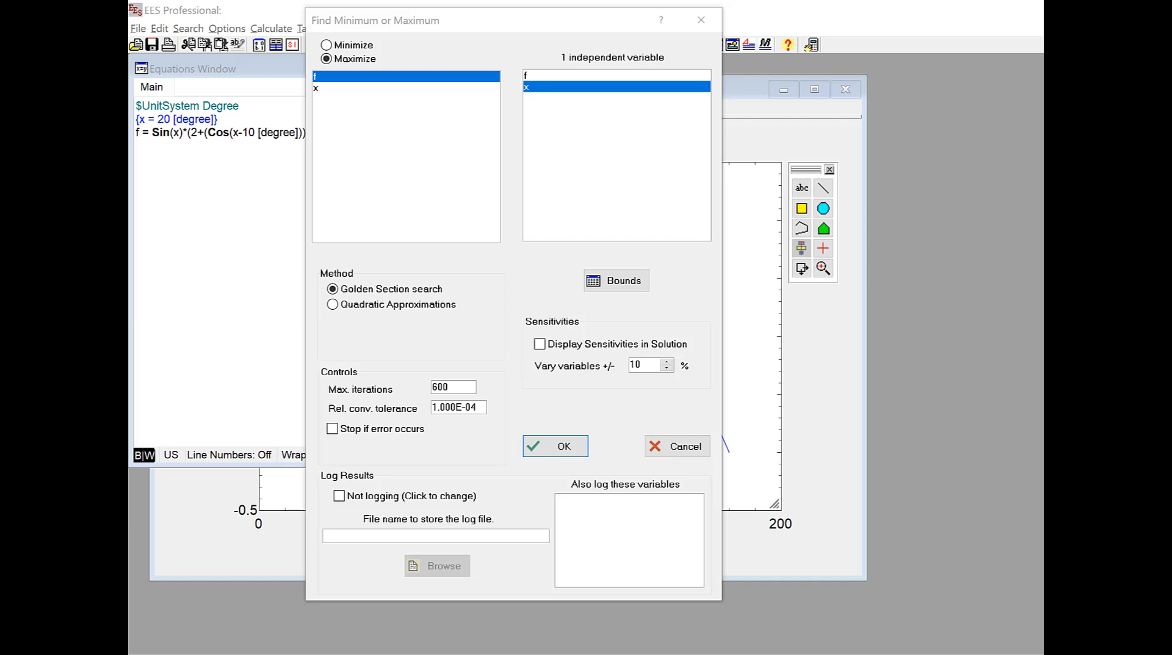
mouse_move(469, 492)
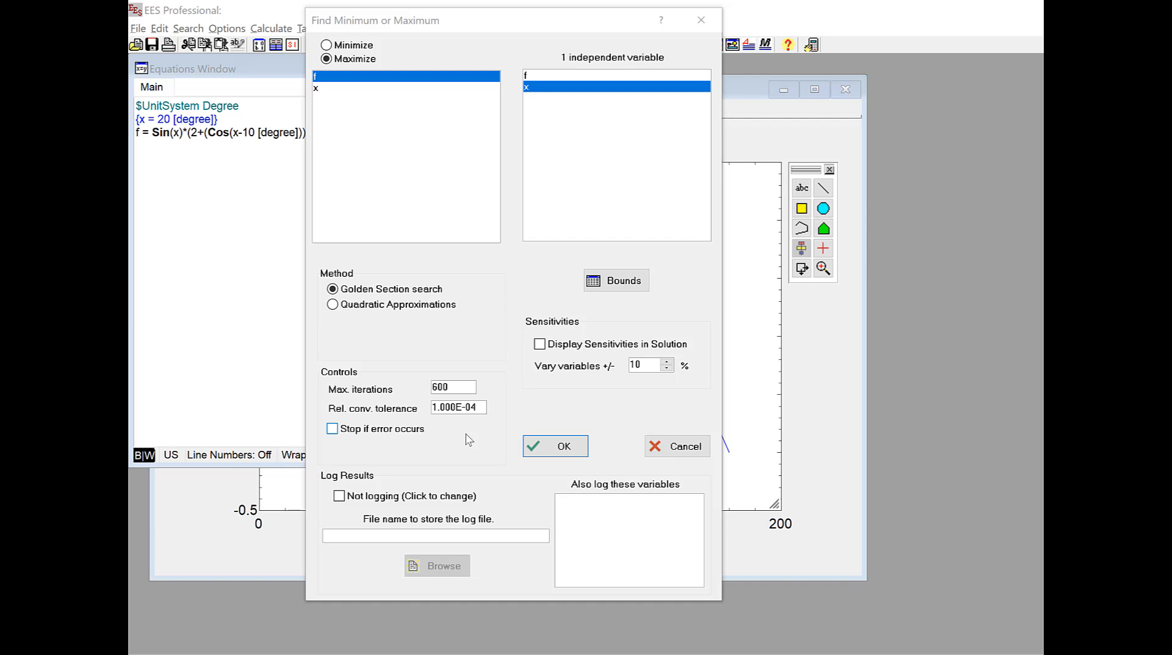
mouse_move(364, 354)
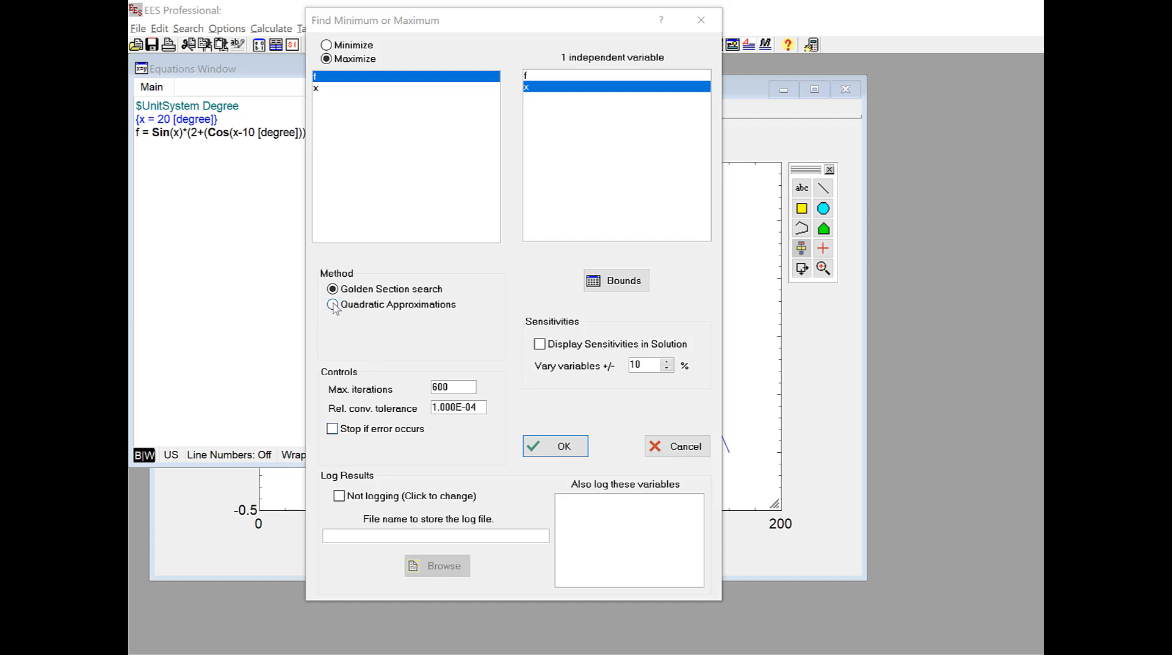
- Rerun the maximization of f with the Quadratic Approximations method, giving f = 2.115 at x = 68.62
click(332, 305)
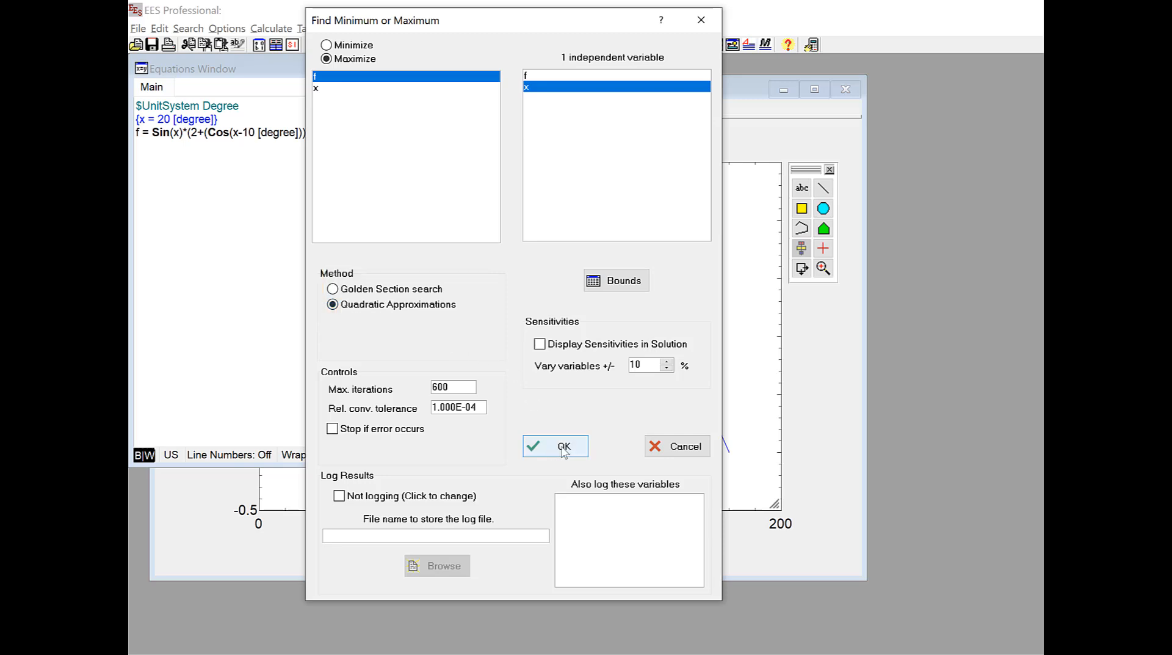
click(555, 445)
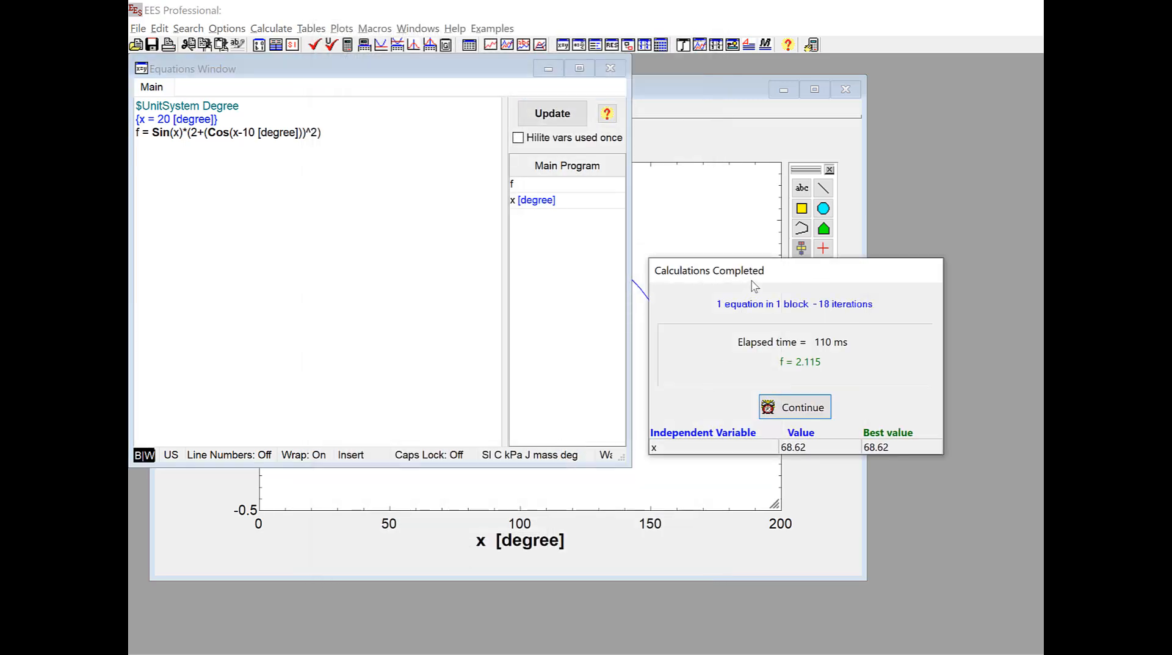
mouse_move(882, 400)
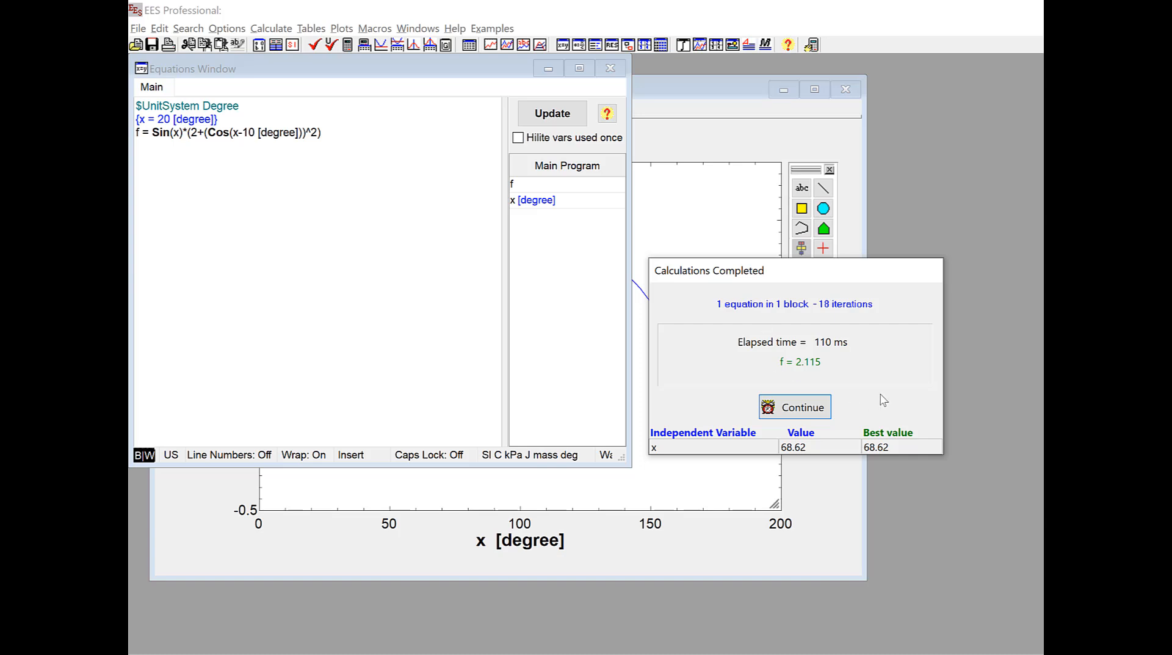
- Dismiss the Calculations Completed summary to show the Solution report with f = 2.115 at x = 68.62 degrees
click(794, 407)
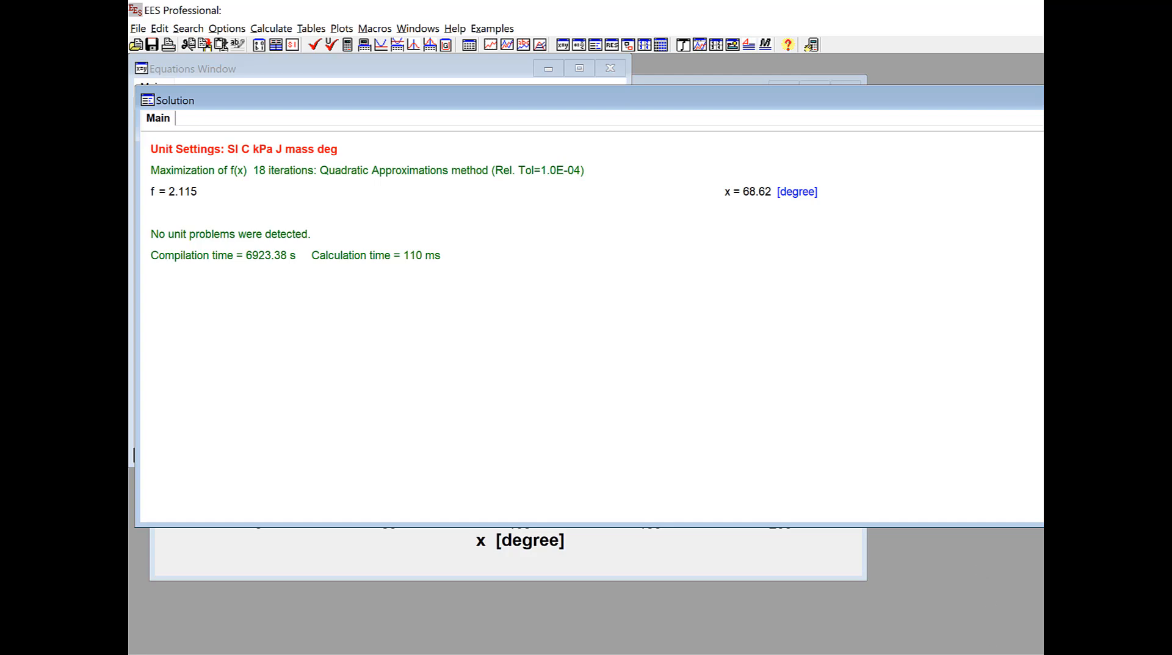
mouse_move(948, 426)
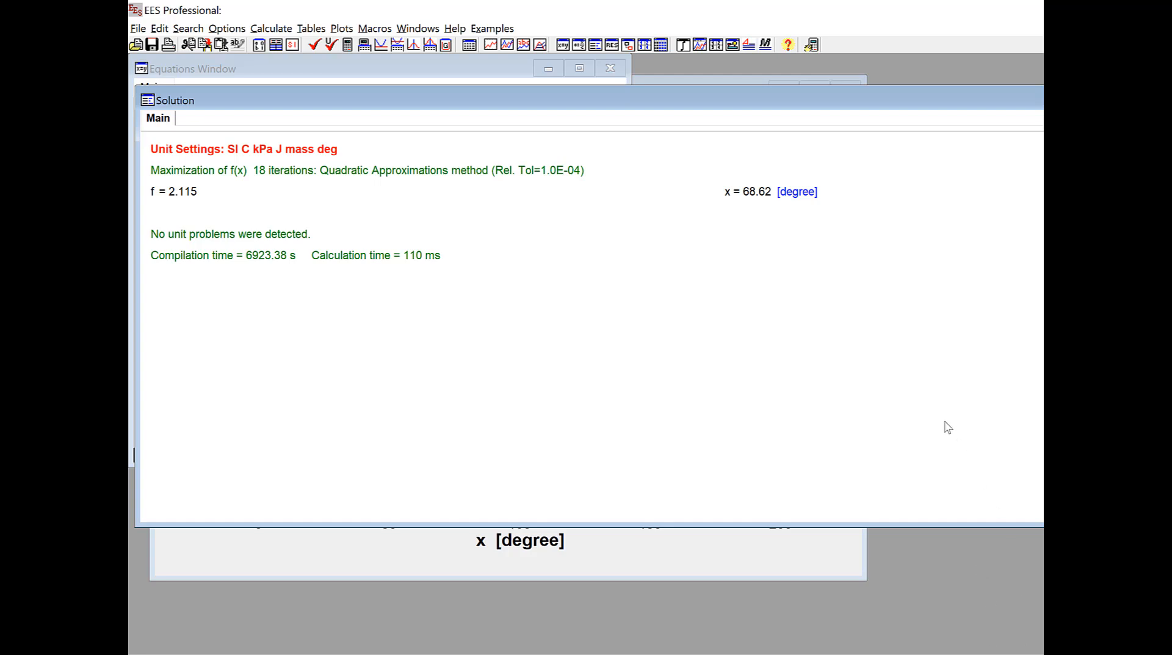